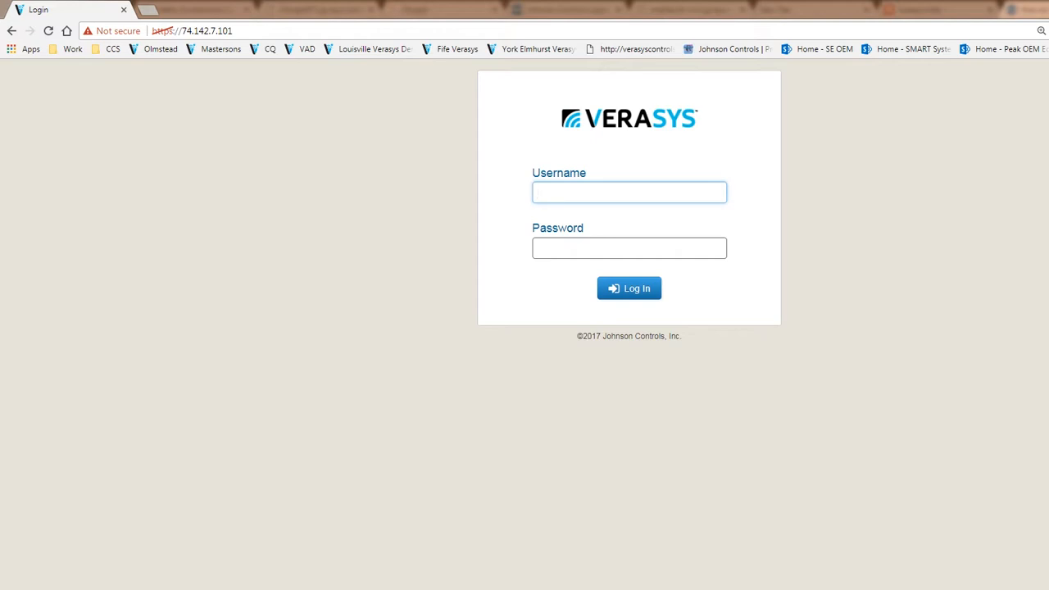
Sign in to the hub with username 'ham' and its password
left_click(628, 191)
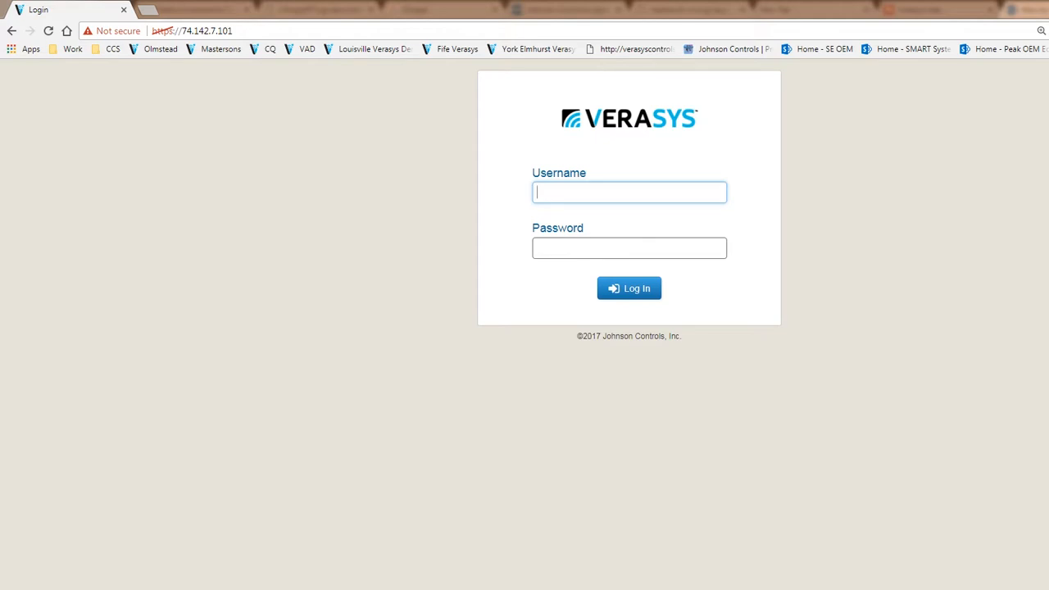
type("ham")
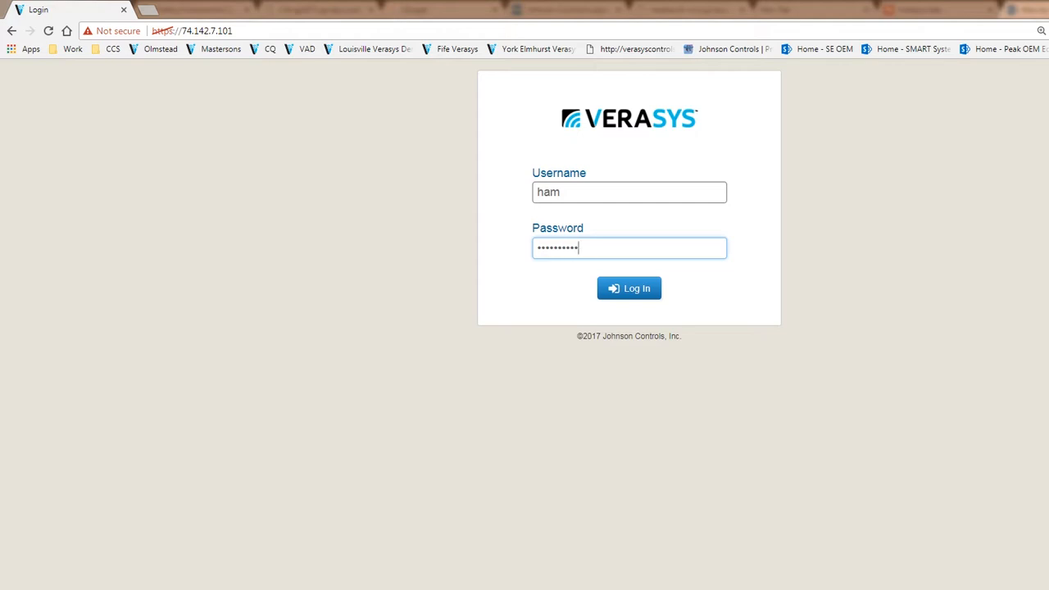
left_click(629, 288)
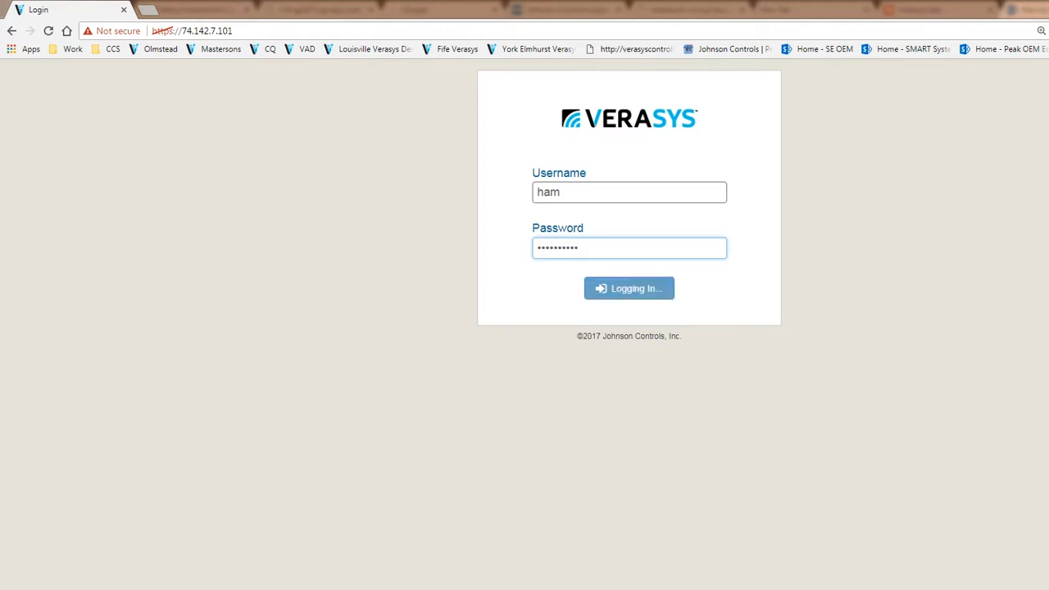
Complete login and go to the Devices list of rooftop units and zone coordinators
left_click(629, 288)
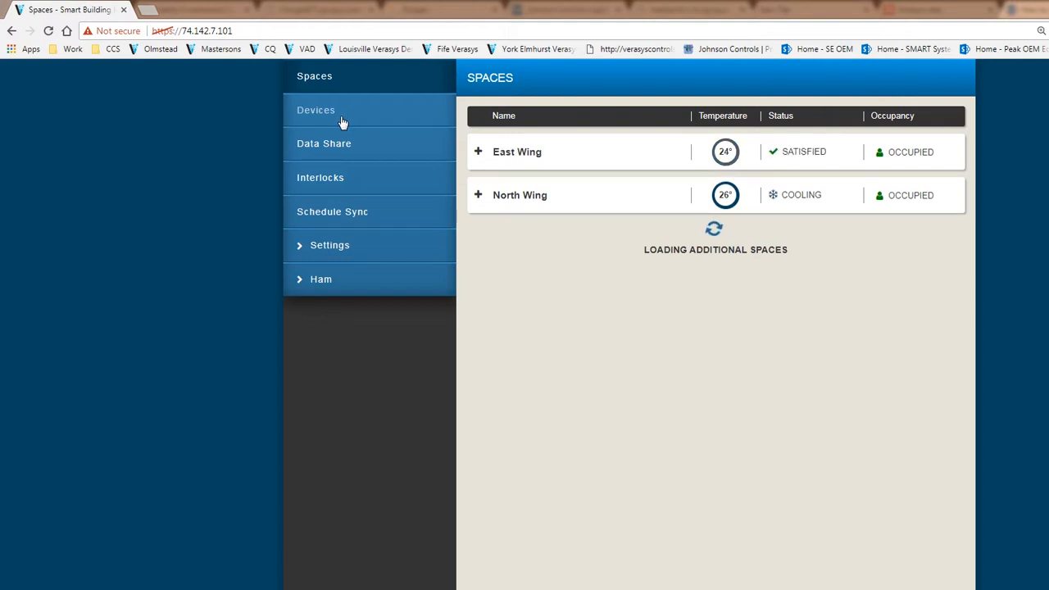
left_click(315, 110)
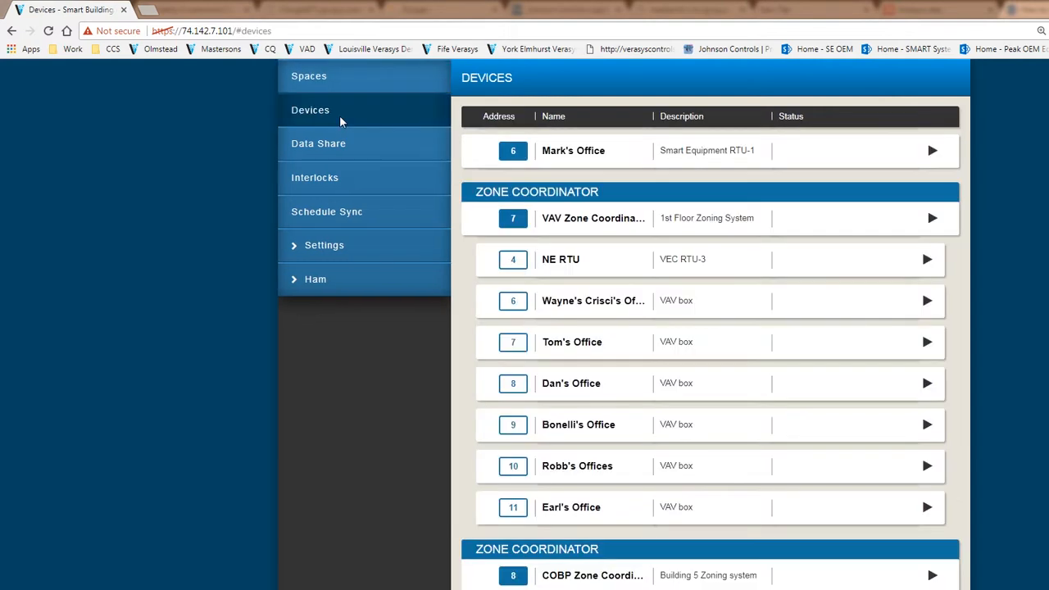
mouse_move(771, 337)
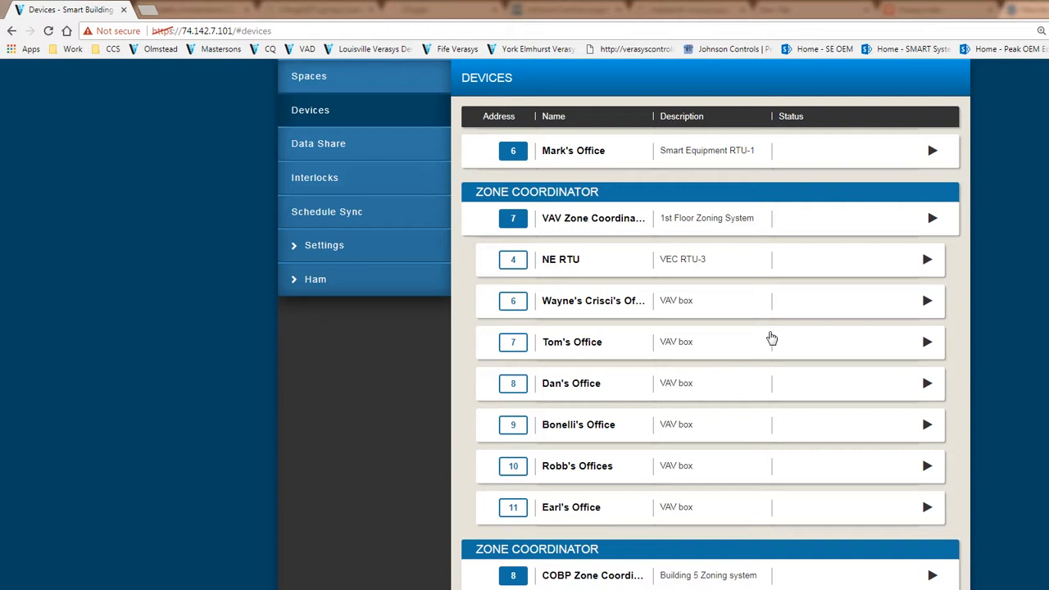
mouse_move(590, 5)
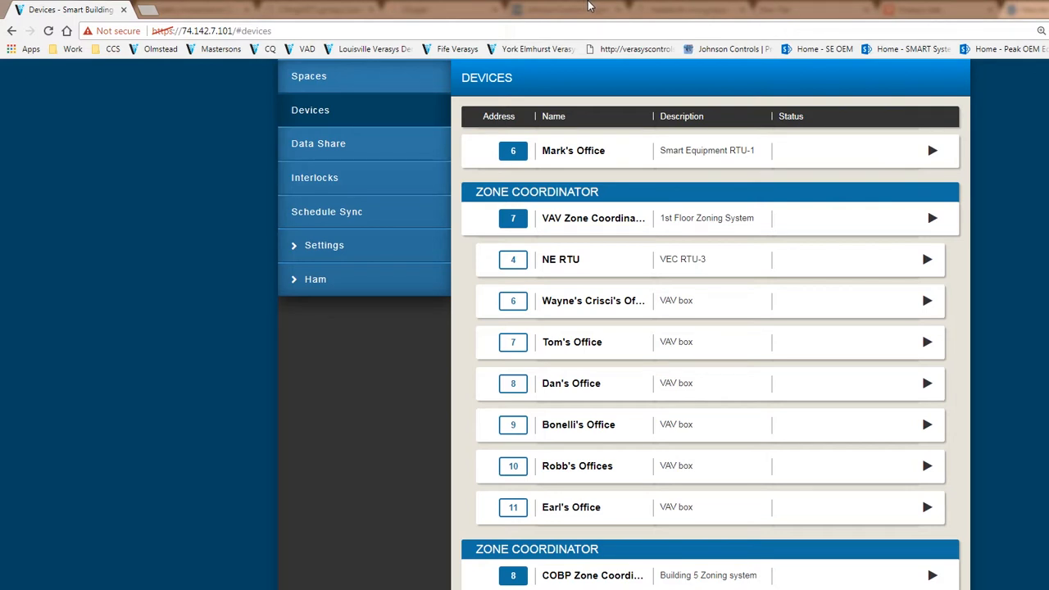
mouse_move(426, 167)
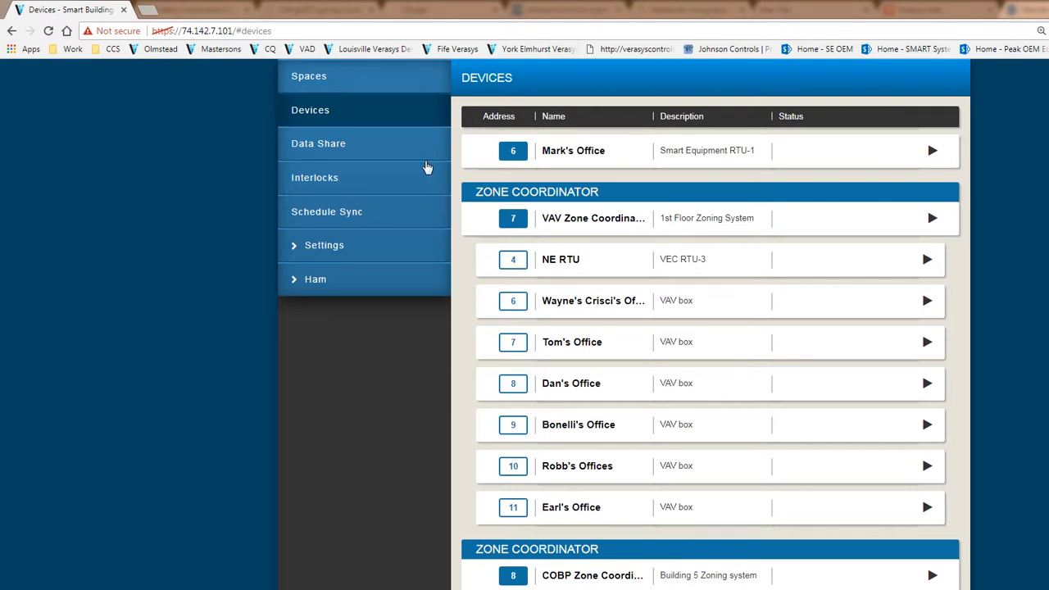
Open Schedule Sync, listing LIGHT SCHED and the enabled MASTER SCHEDULE
left_click(327, 211)
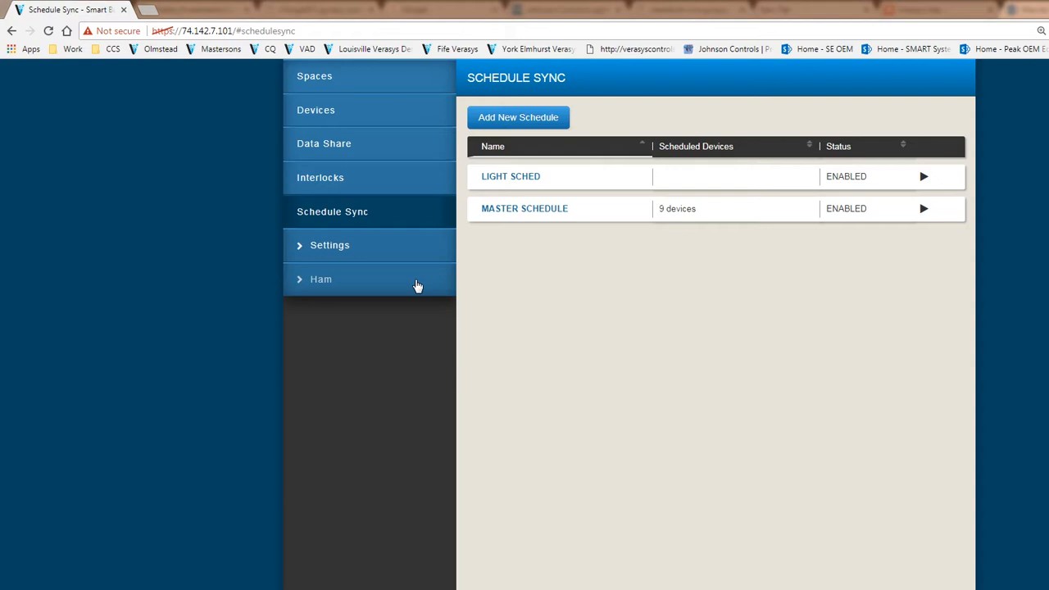
mouse_move(651, 353)
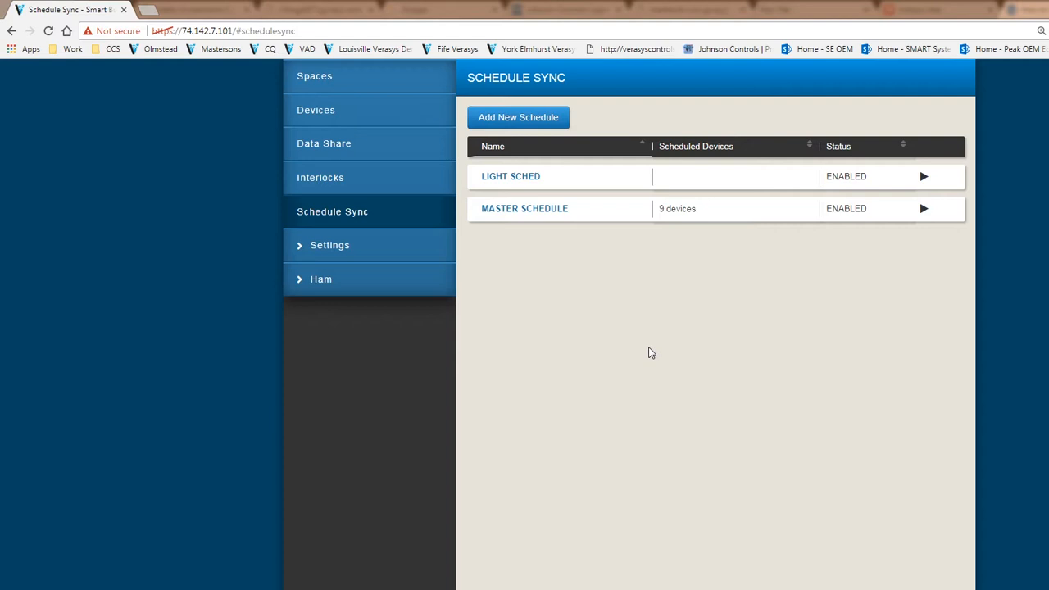
mouse_move(563, 262)
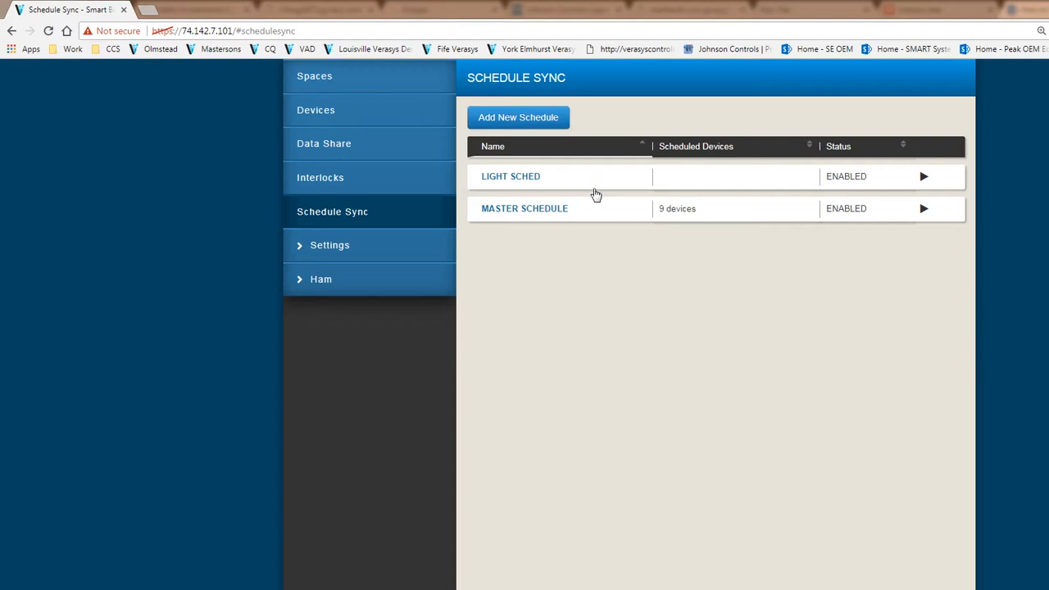
mouse_move(563, 219)
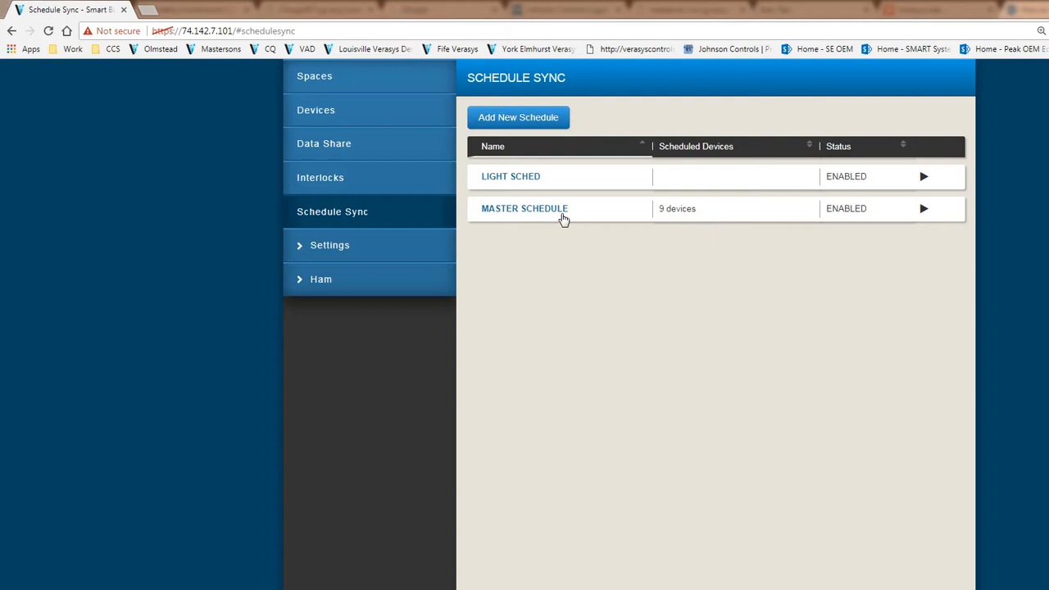
Delete MASTER SCHEDULE and create a new enabled schedule named 'Master Schedule'
left_click(523, 208)
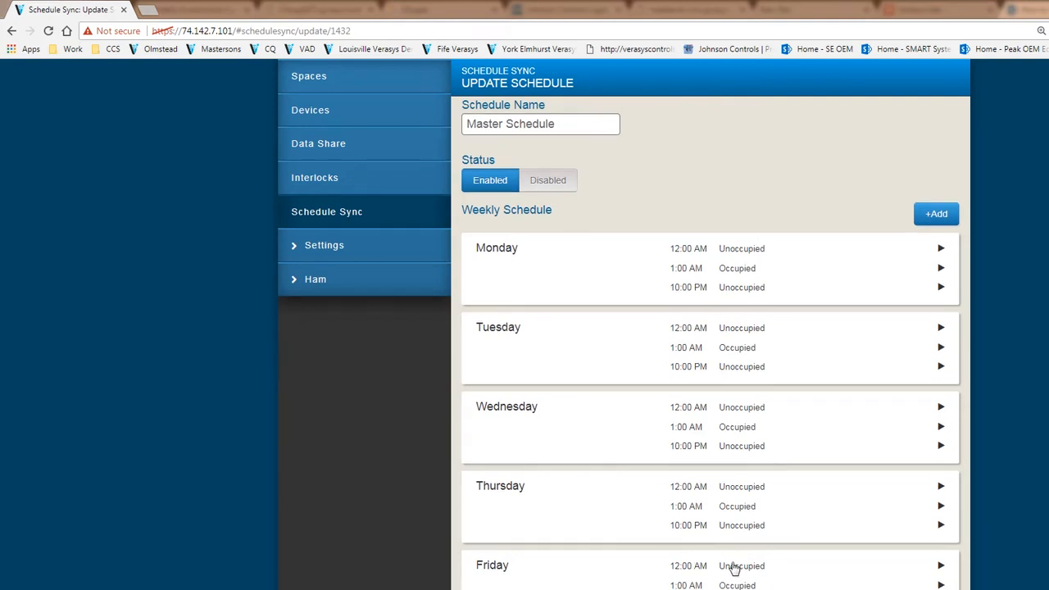
scroll("down", 3)
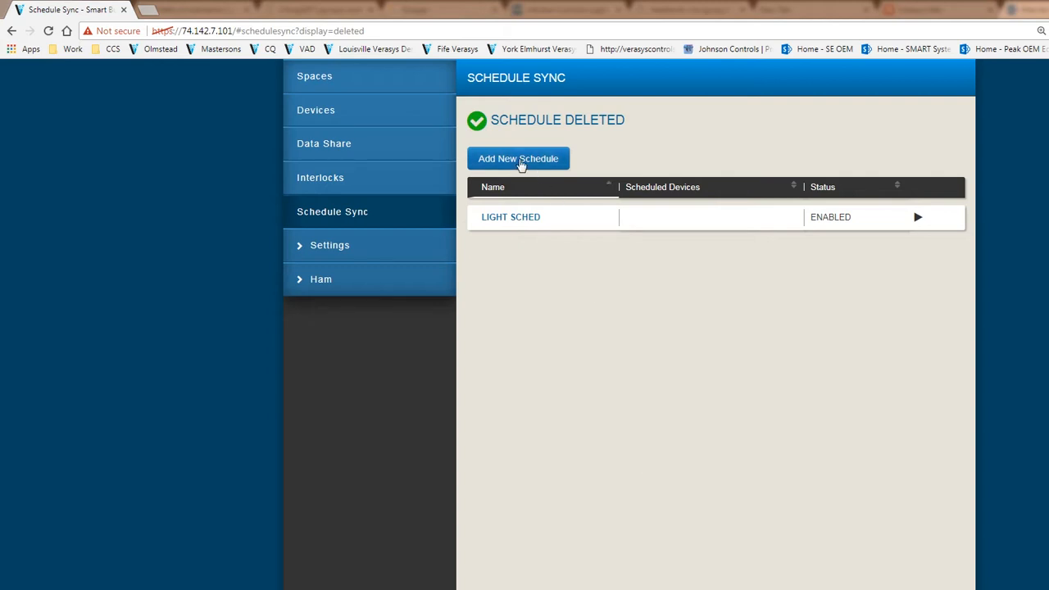
left_click(518, 158)
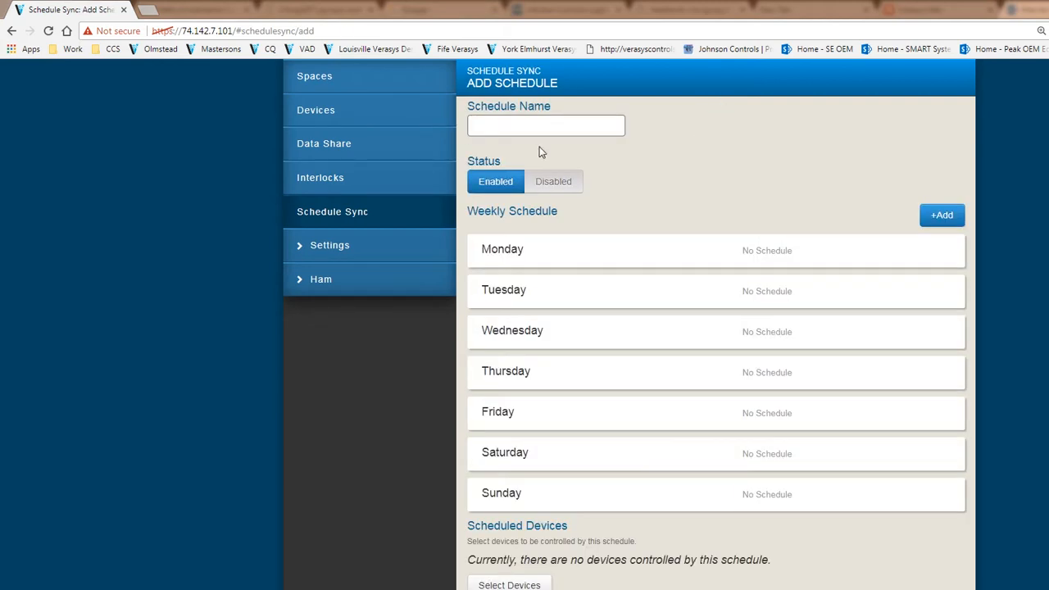
left_click(546, 125)
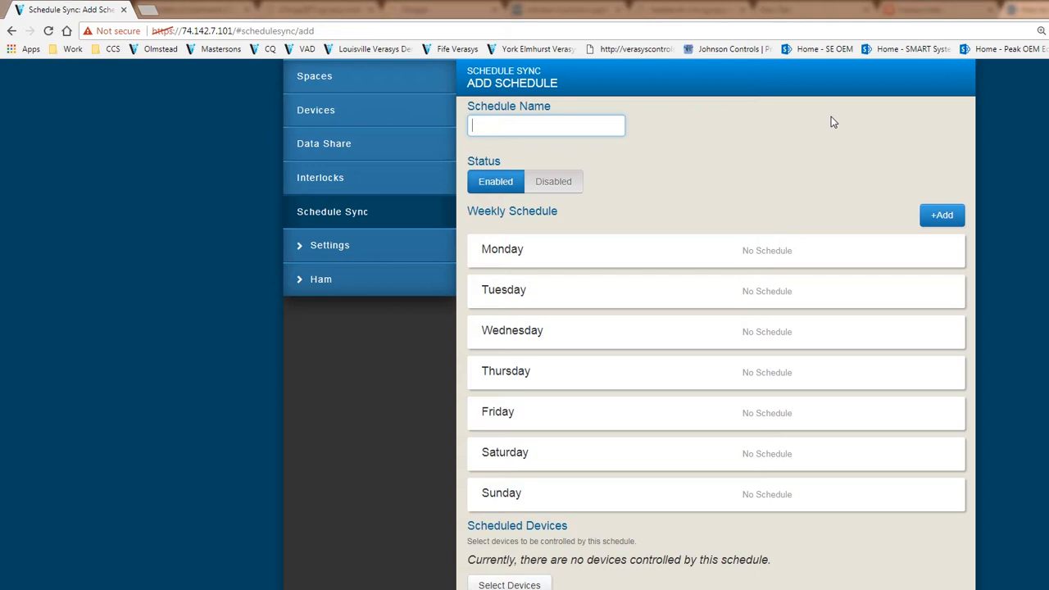
type("Master Schedule")
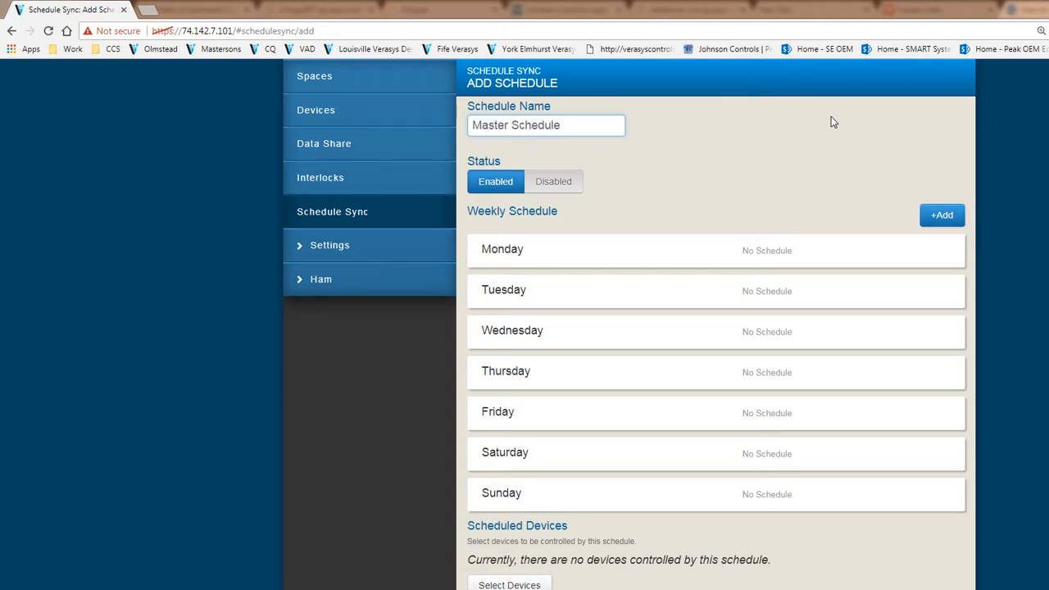
mouse_move(643, 259)
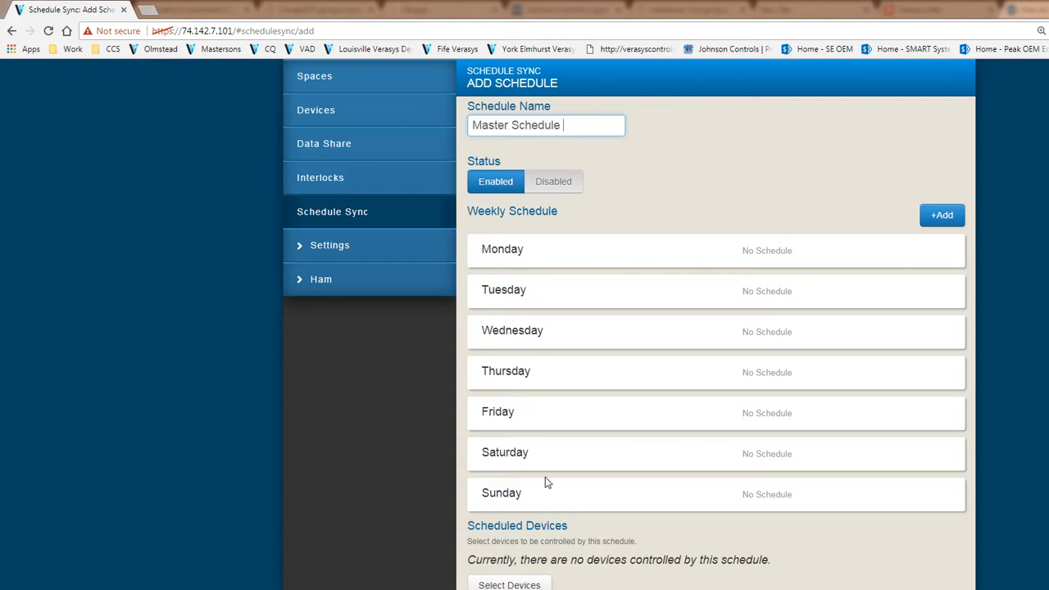
mouse_move(525, 582)
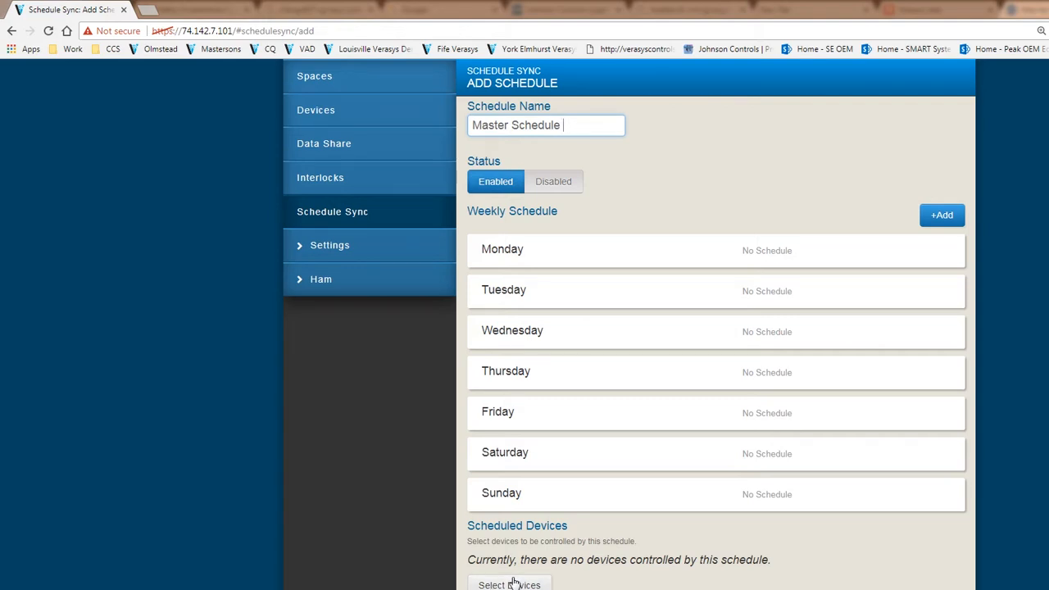
mouse_move(697, 242)
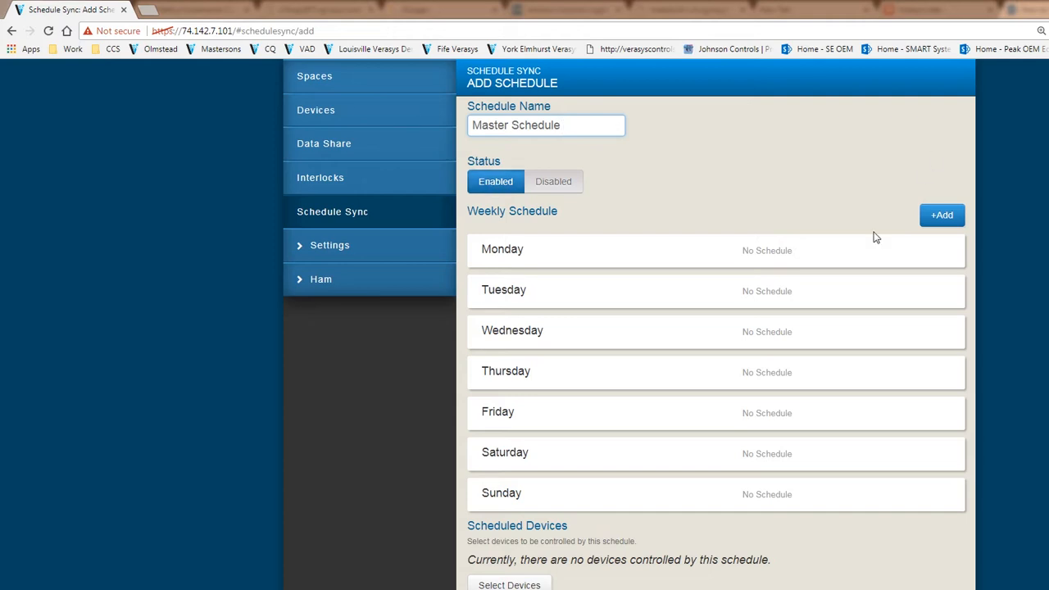
left_click(553, 182)
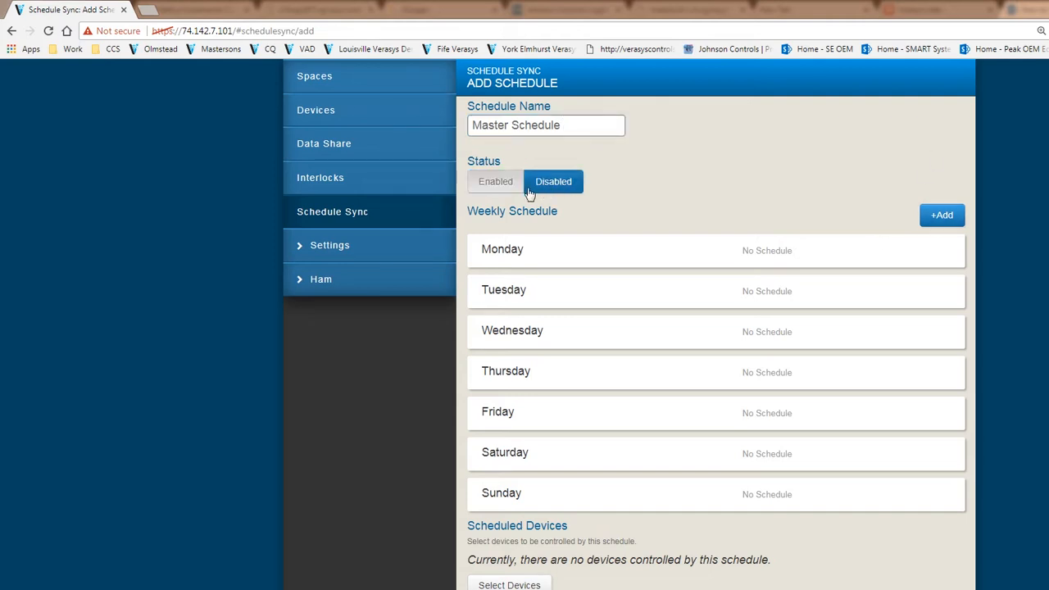
left_click(495, 181)
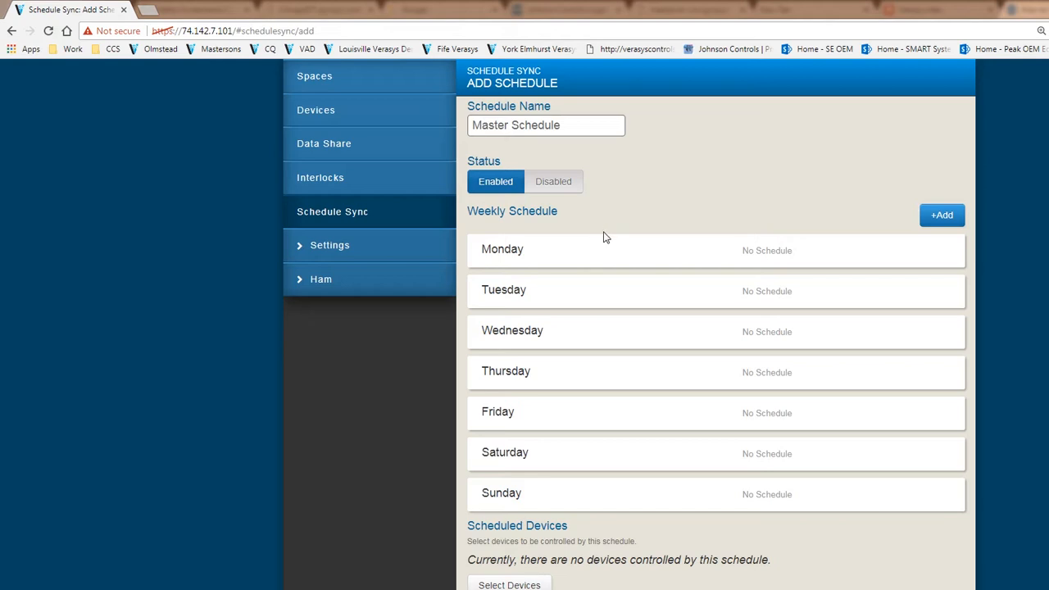
mouse_move(975, 230)
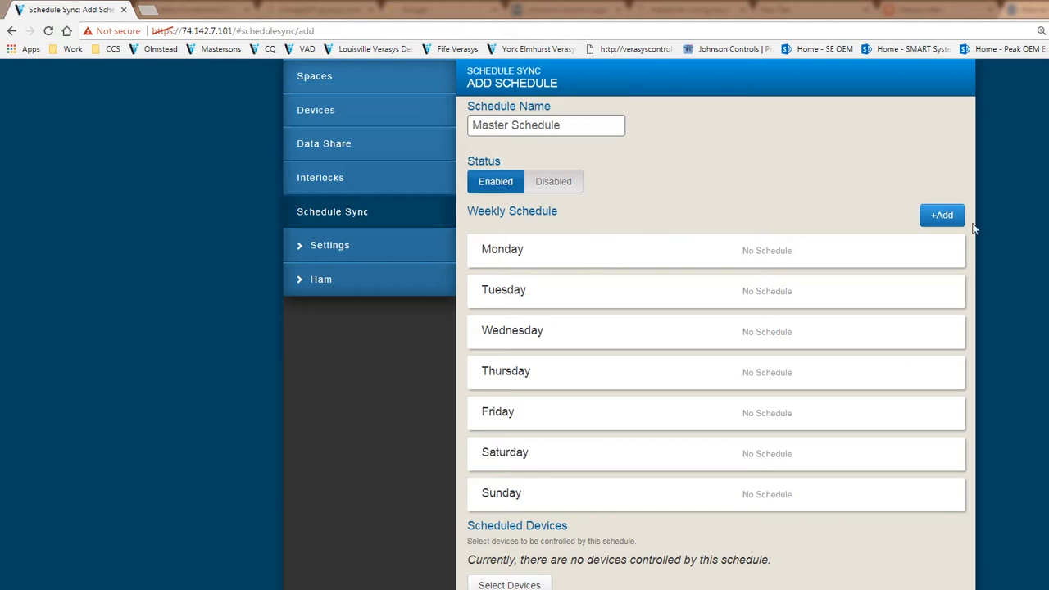
Add and save a 6:00 AM Occupied event for Monday through Friday
left_click(941, 214)
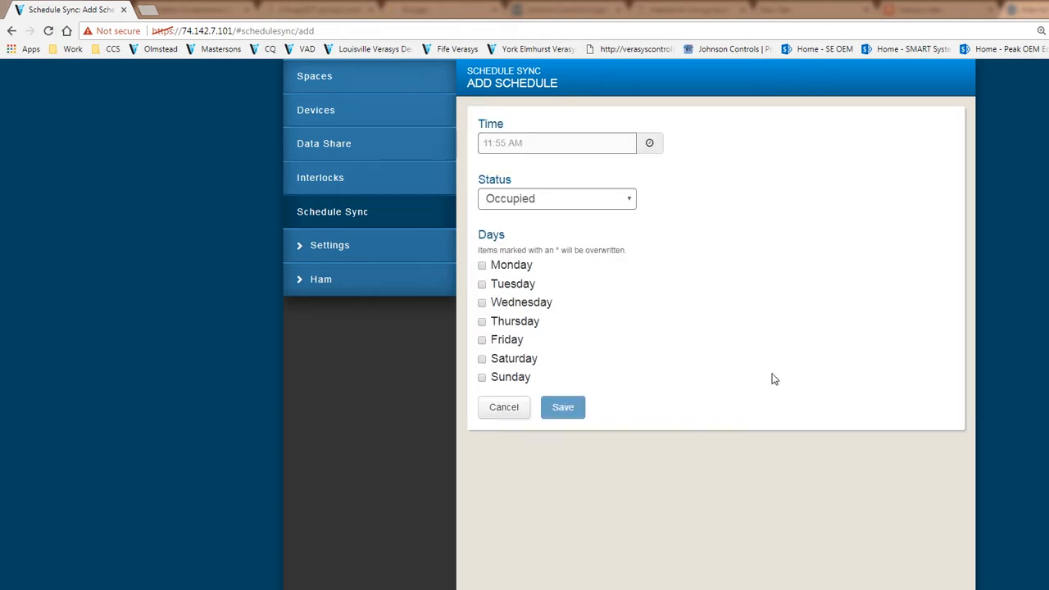
mouse_move(539, 383)
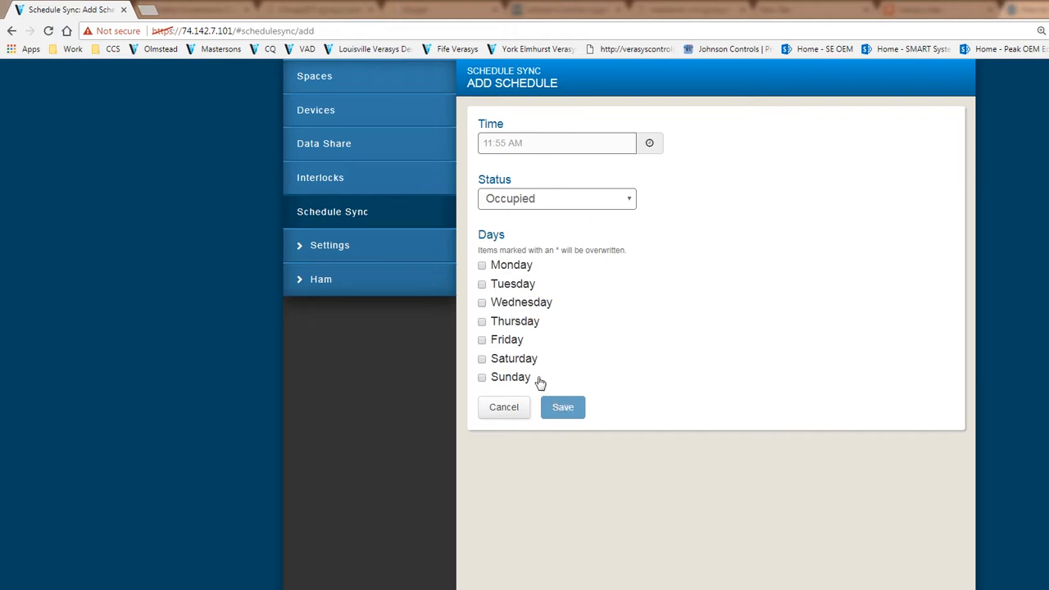
mouse_move(568, 338)
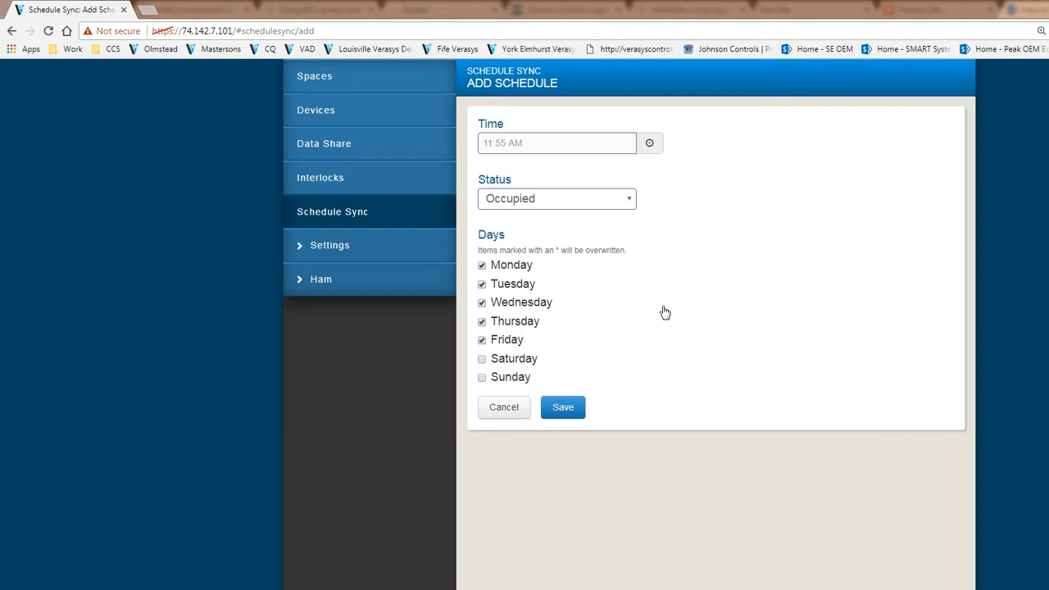
left_click(649, 143)
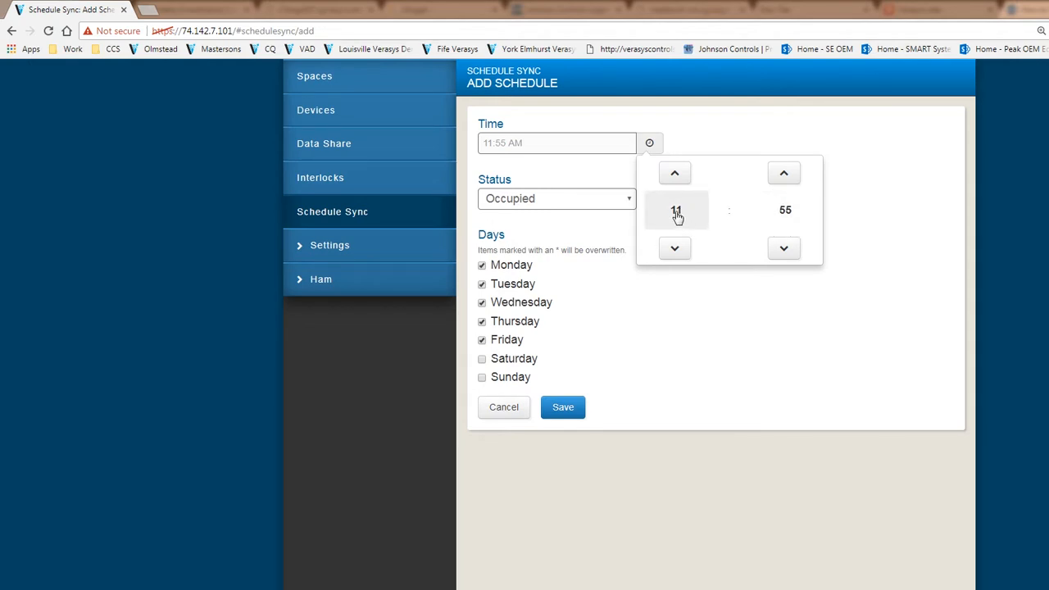
mouse_move(661, 213)
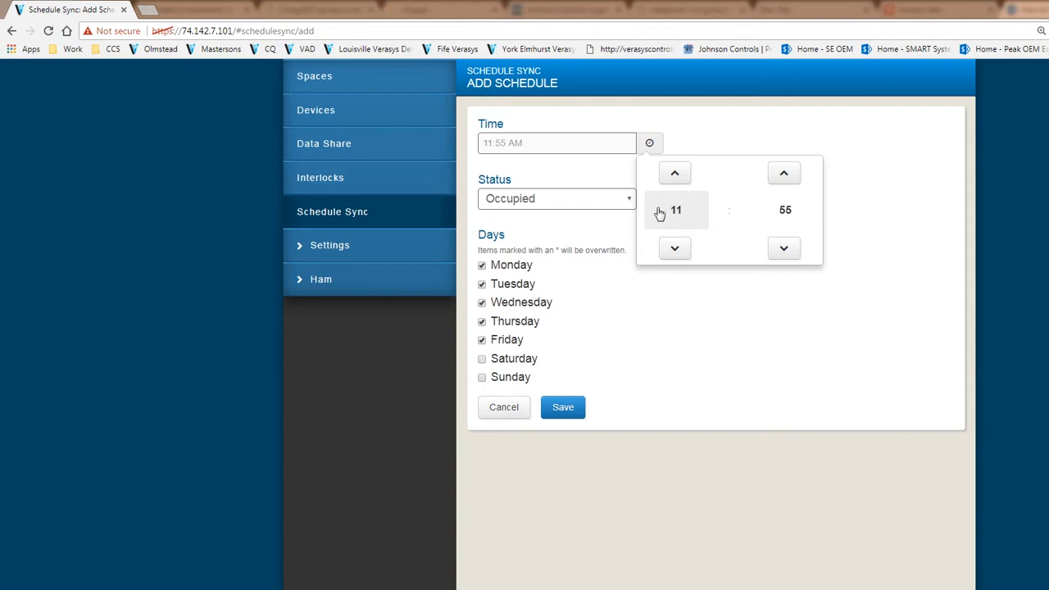
mouse_move(680, 217)
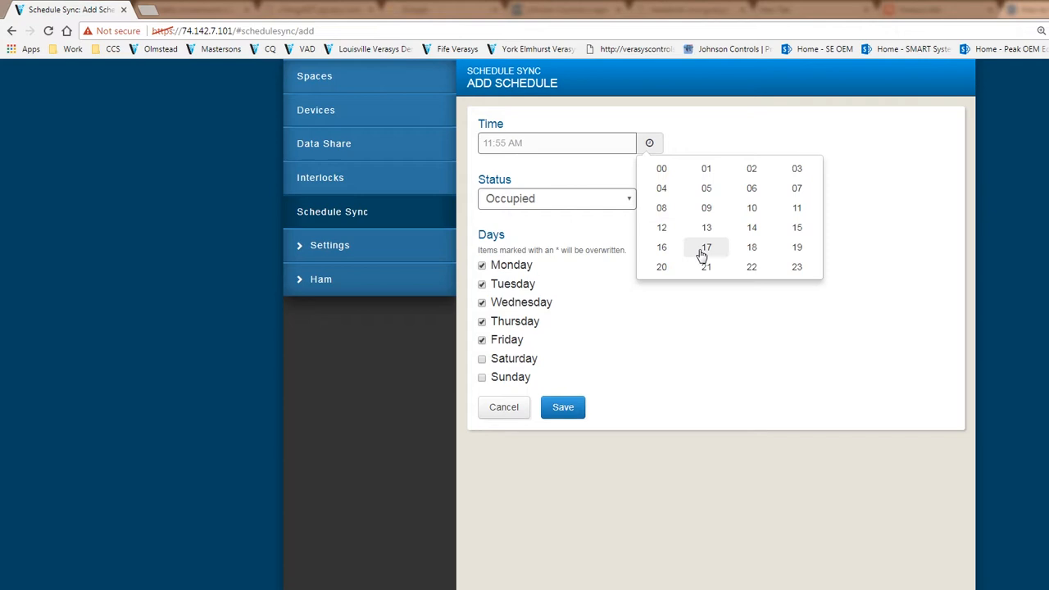
mouse_move(661, 227)
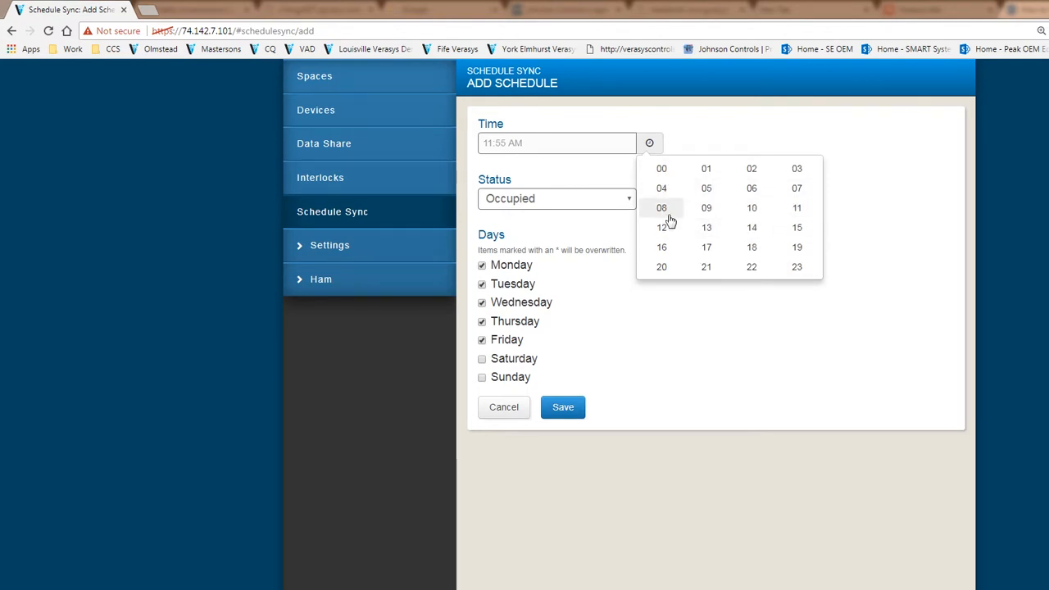
mouse_move(752, 227)
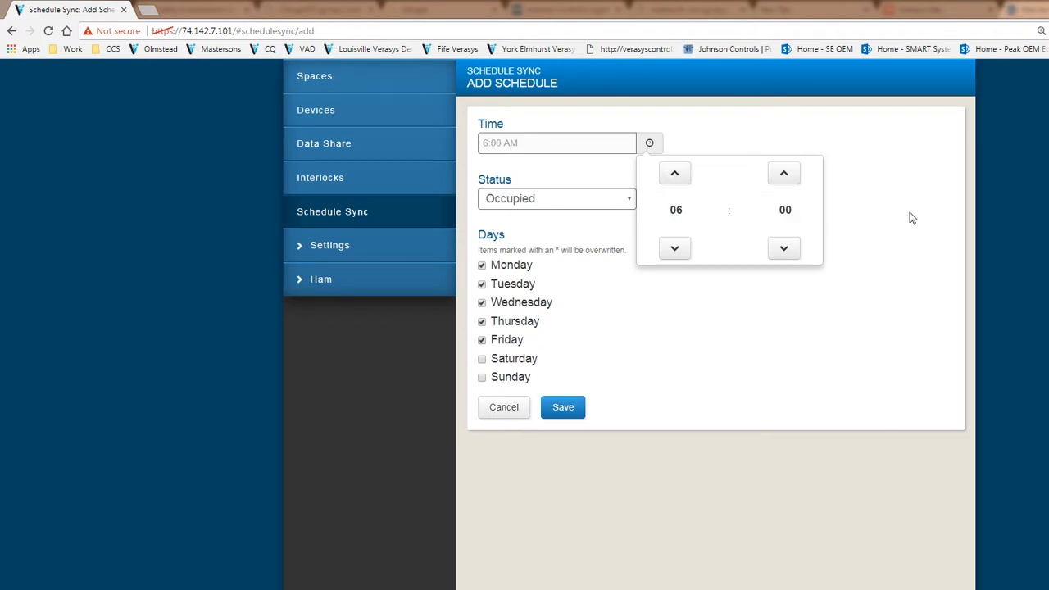
left_click(546, 246)
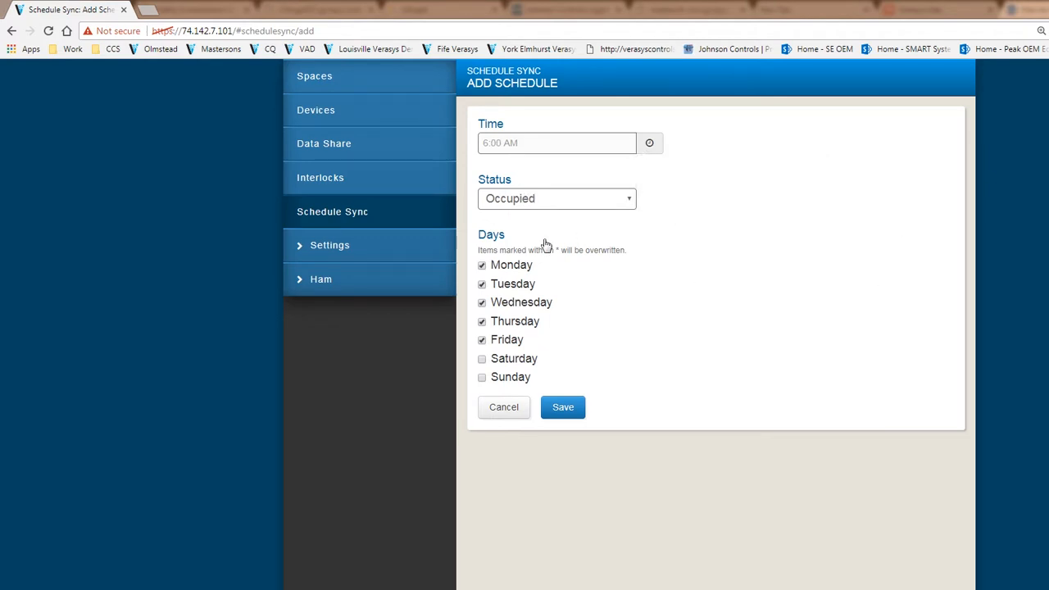
mouse_move(518, 390)
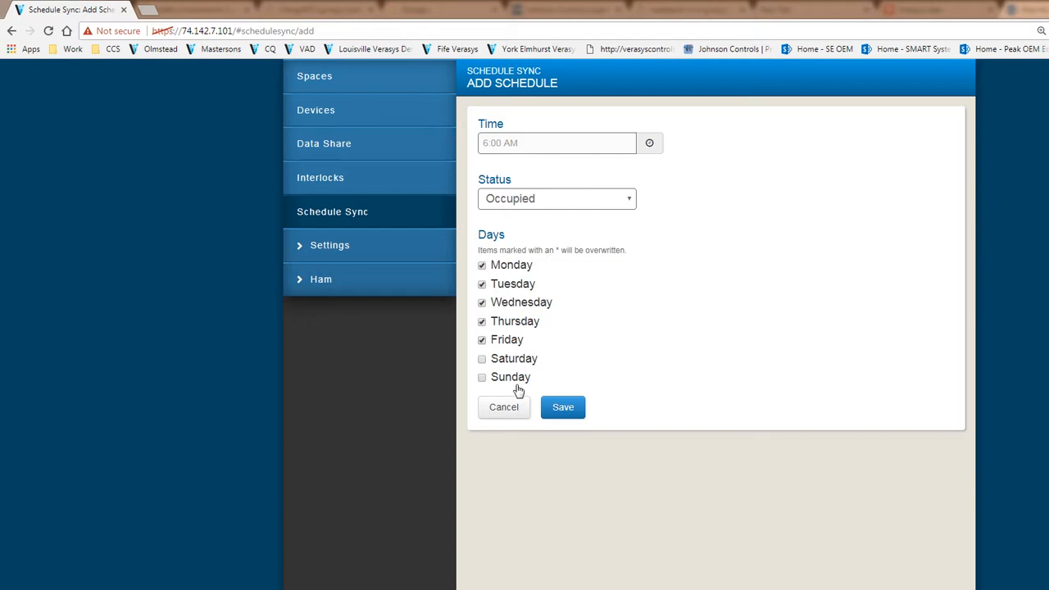
left_click(563, 408)
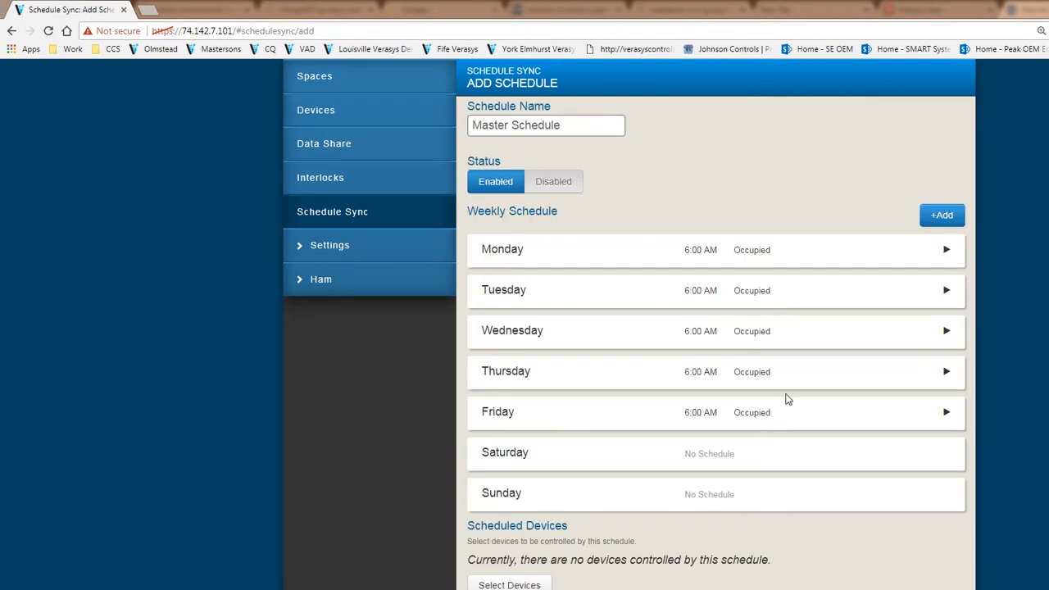
Fill in a new Unoccupied event at 21:00 for Monday to Friday
left_click(942, 214)
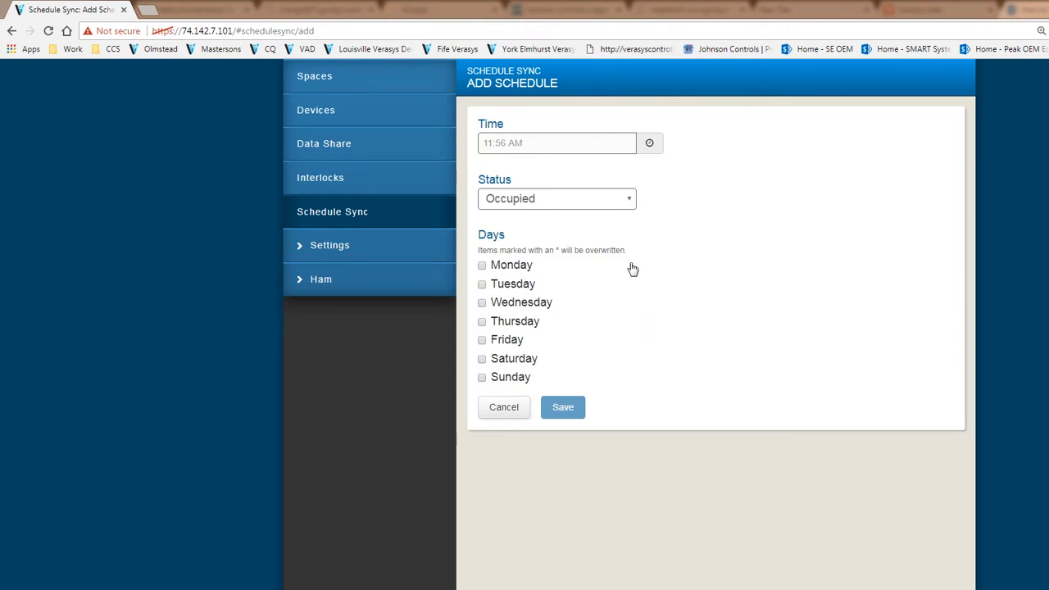
mouse_move(619, 202)
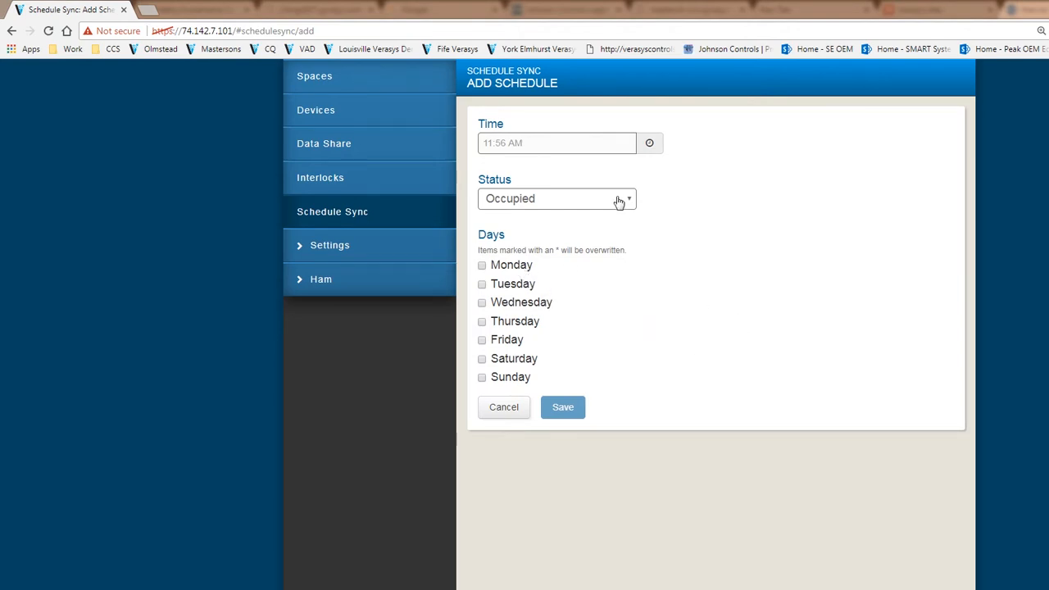
left_click(557, 199)
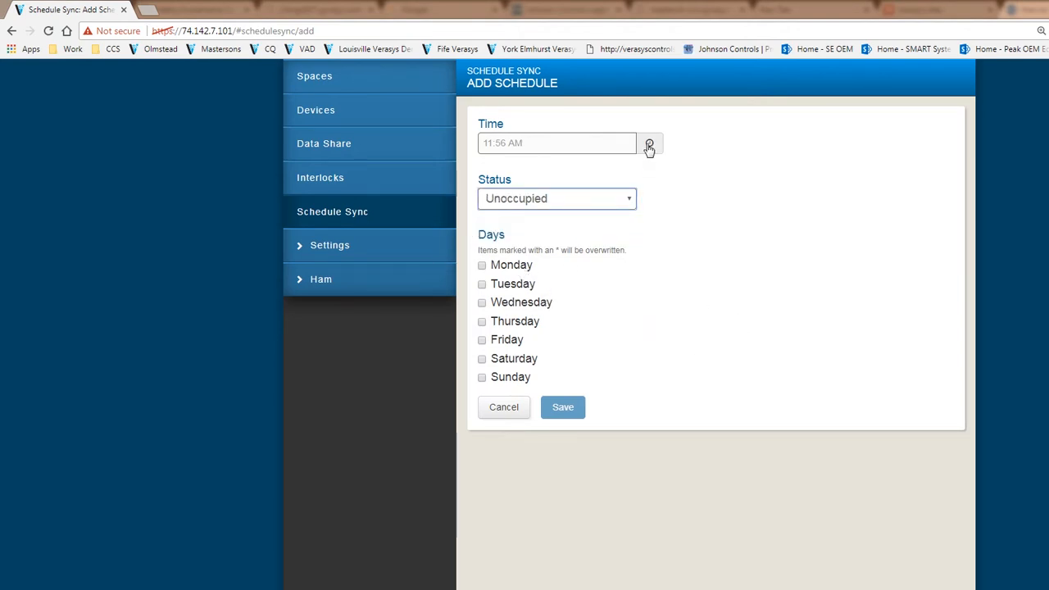
left_click(649, 143)
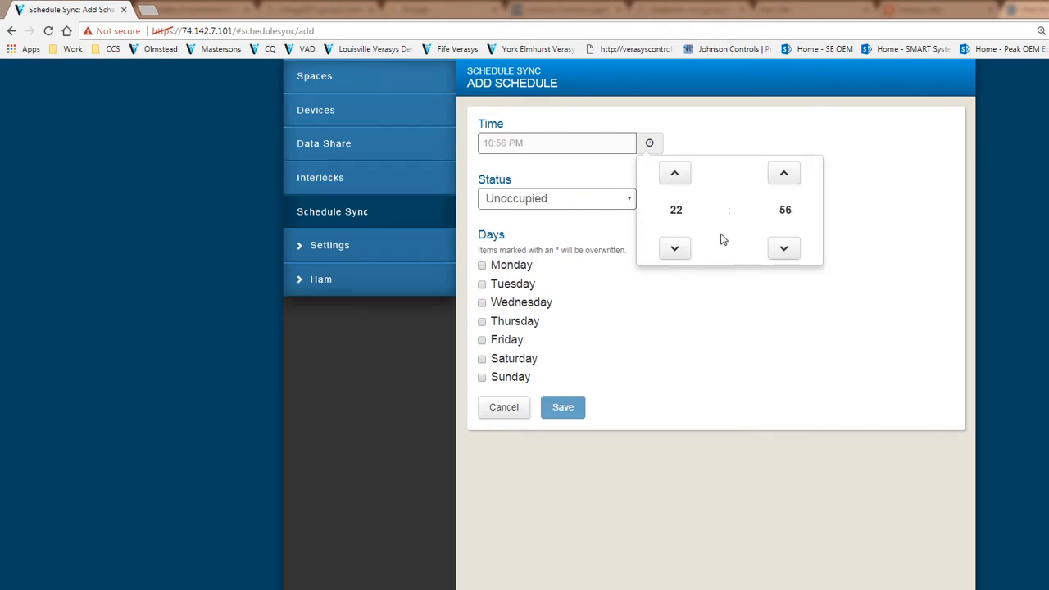
left_click(675, 248)
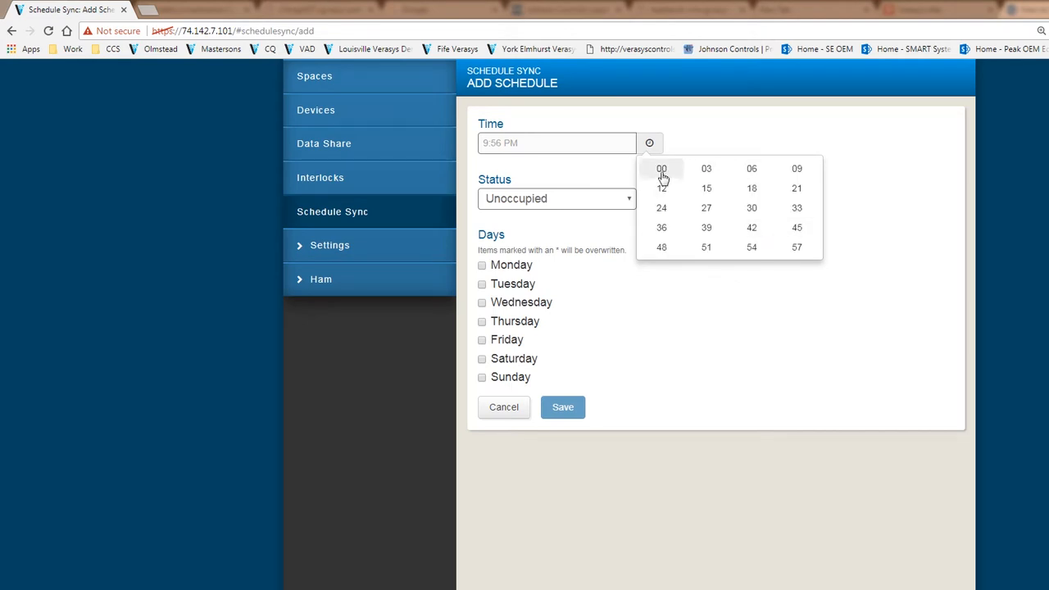
left_click(661, 169)
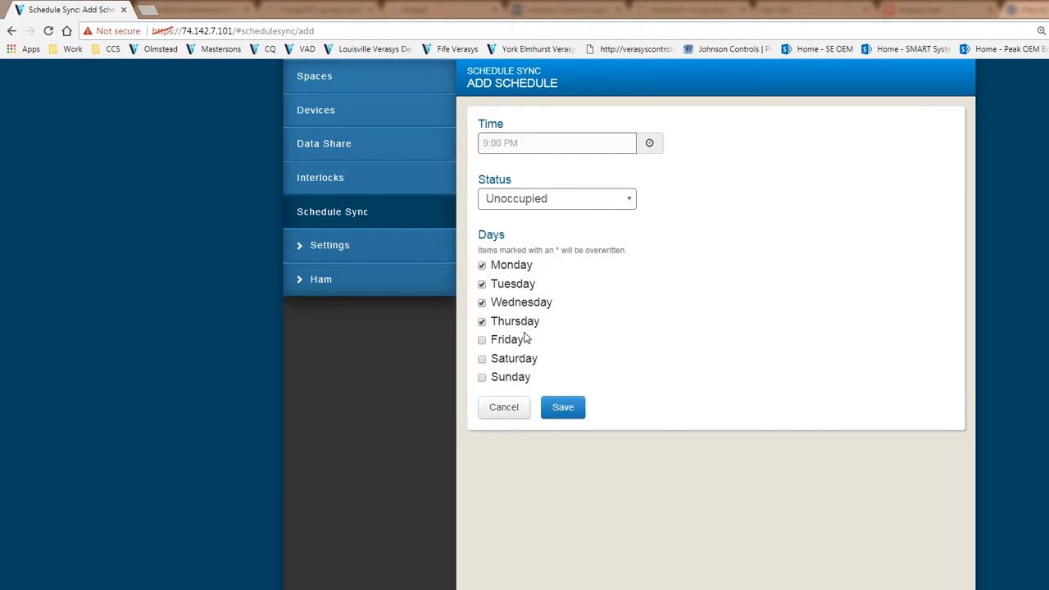
left_click(482, 339)
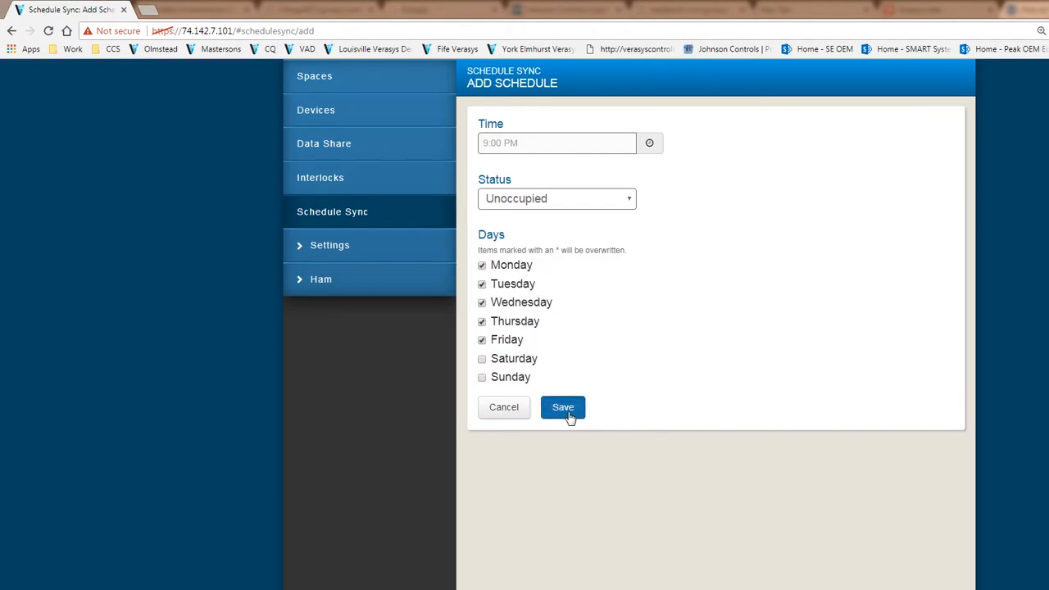
Save the 9:00 PM Unoccupied weekday event and review the Weekly Schedule
left_click(563, 407)
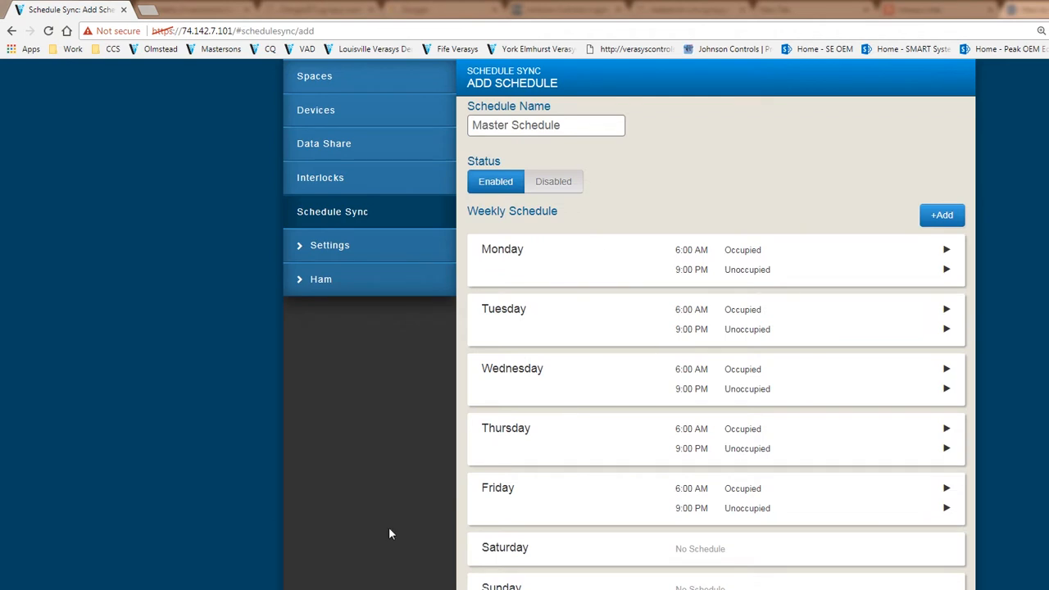
mouse_move(751, 308)
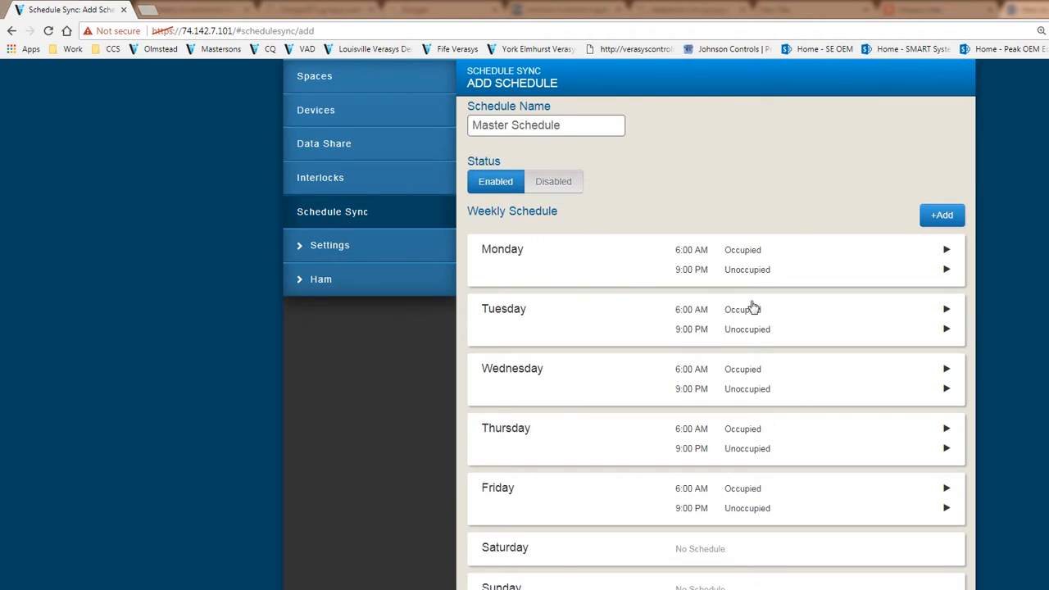
mouse_move(798, 285)
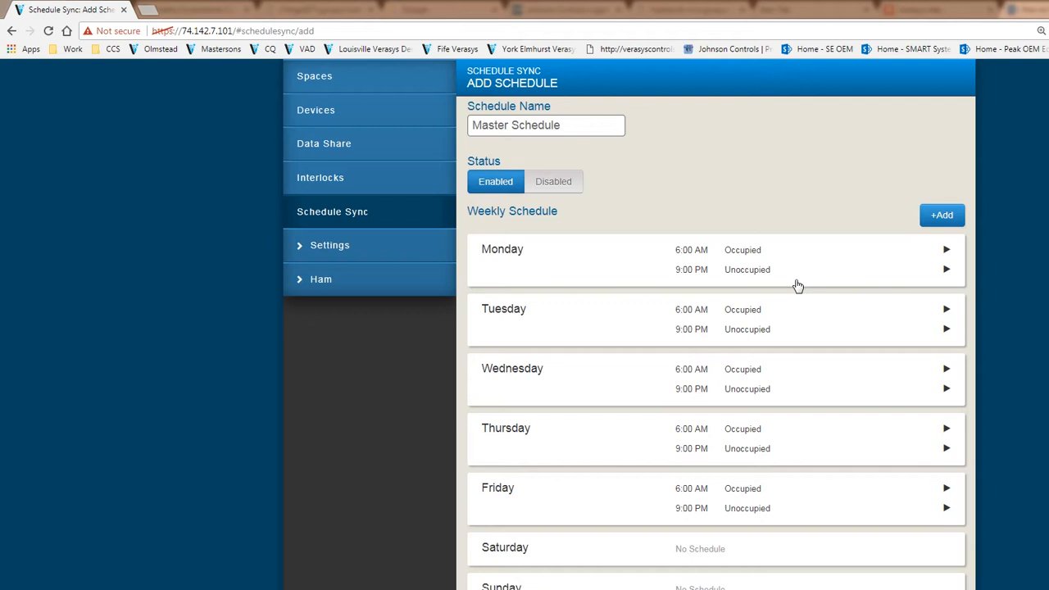
mouse_move(587, 269)
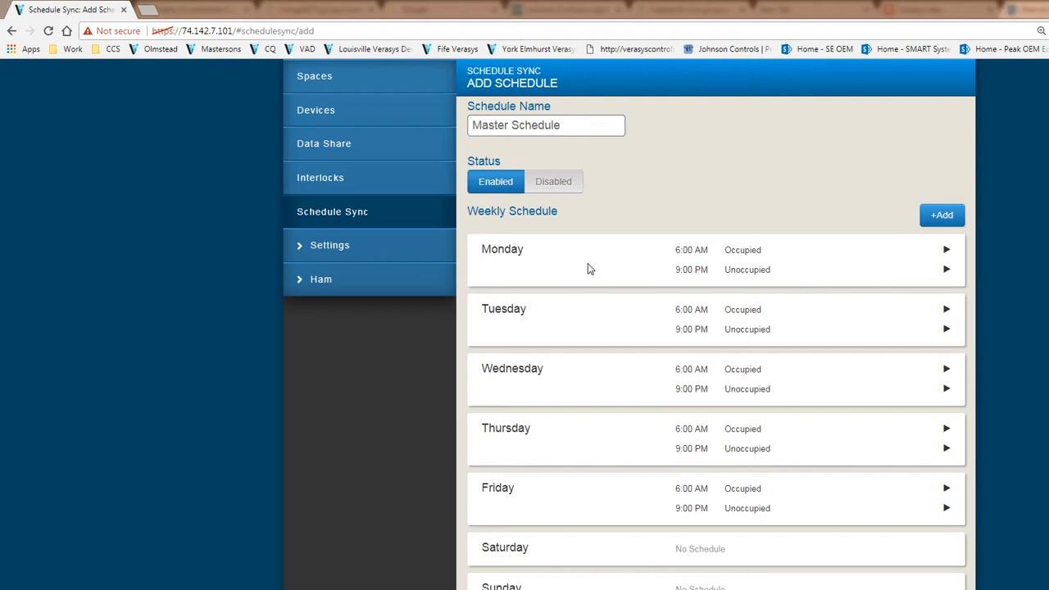
mouse_move(664, 502)
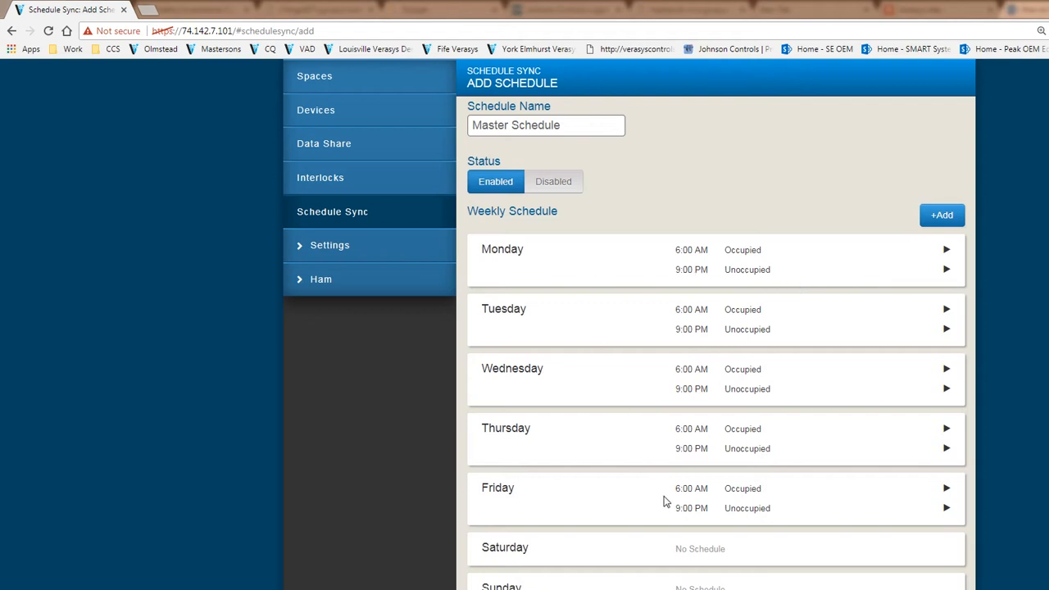
mouse_move(666, 482)
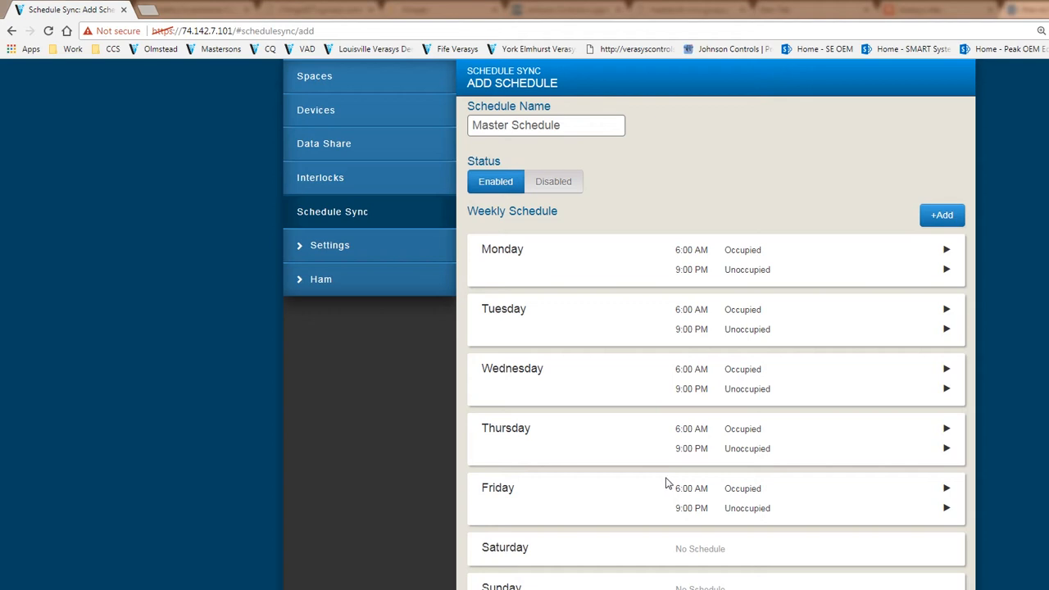
mouse_move(661, 476)
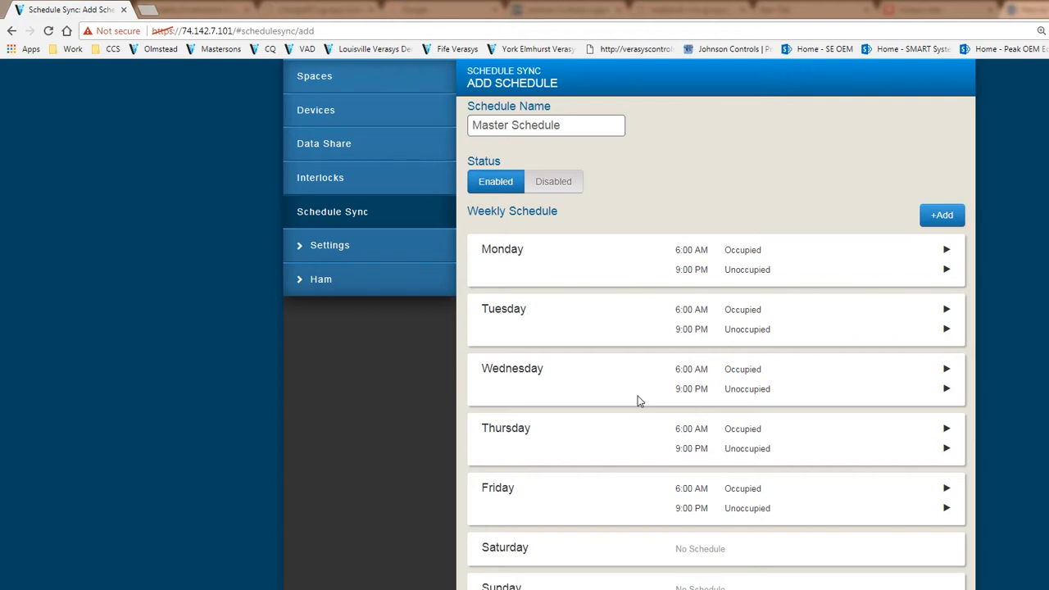
mouse_move(631, 400)
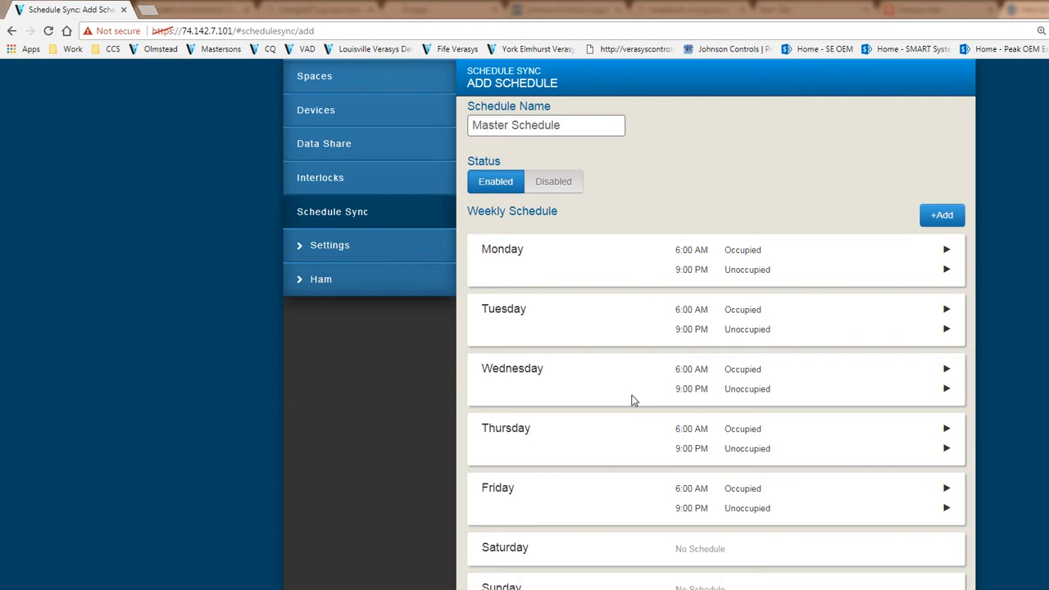
mouse_move(958, 189)
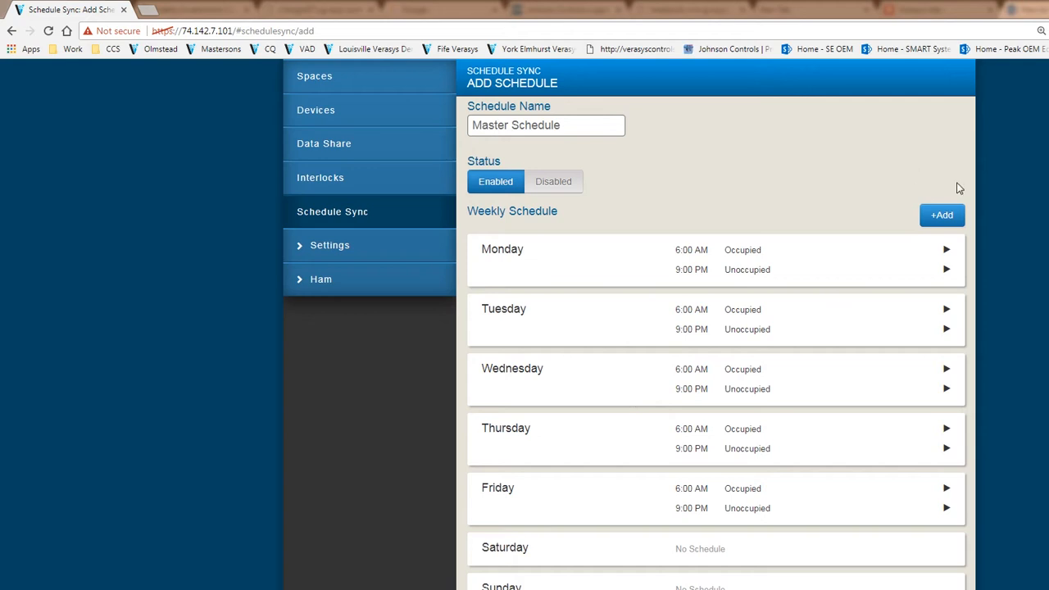
Add a 12:00 AM Unoccupied event for Monday–Friday
left_click(941, 215)
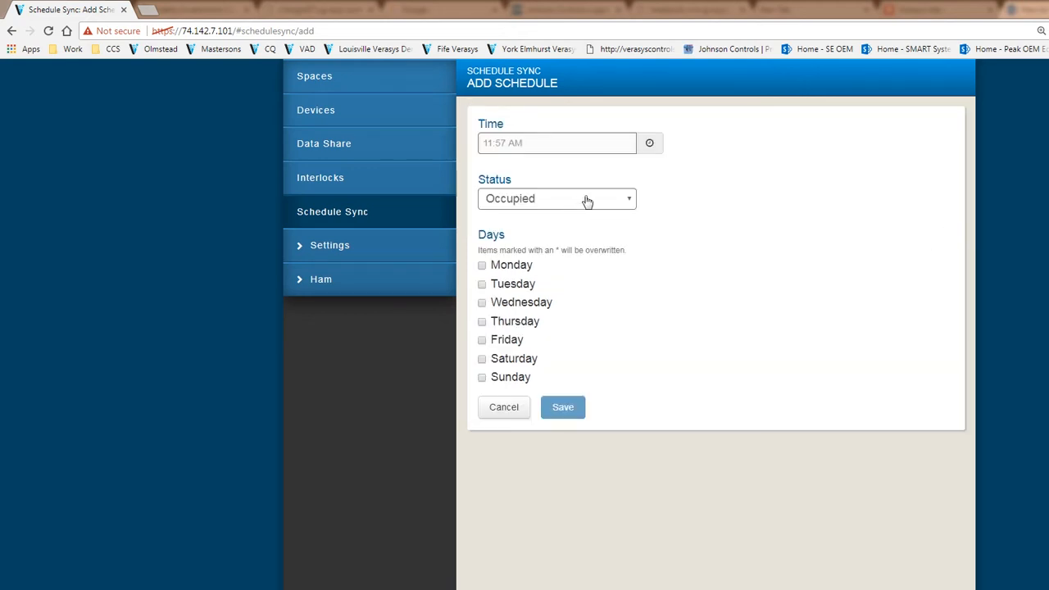
left_click(556, 198)
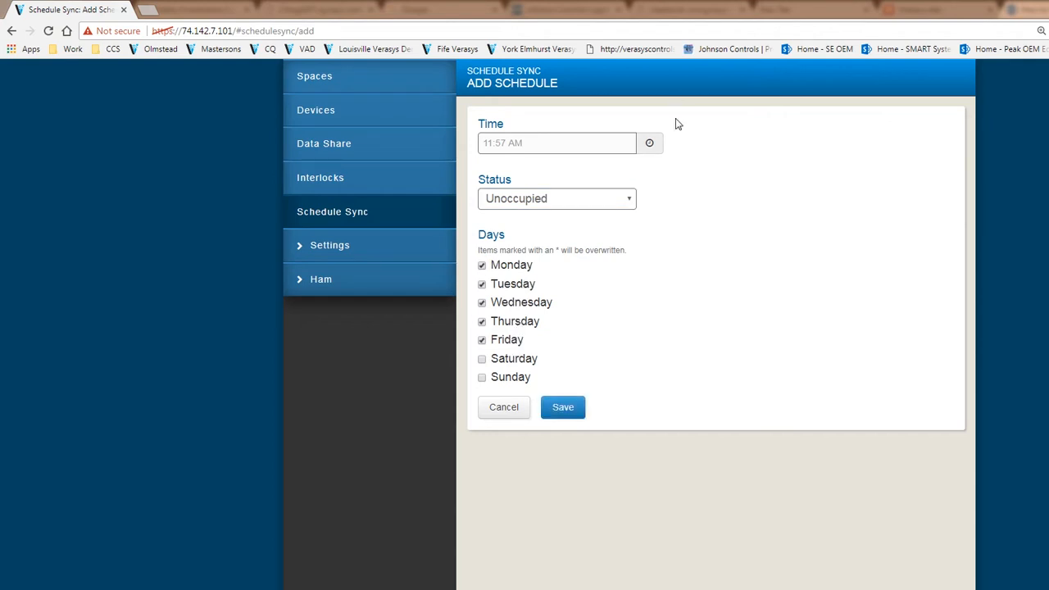
left_click(649, 143)
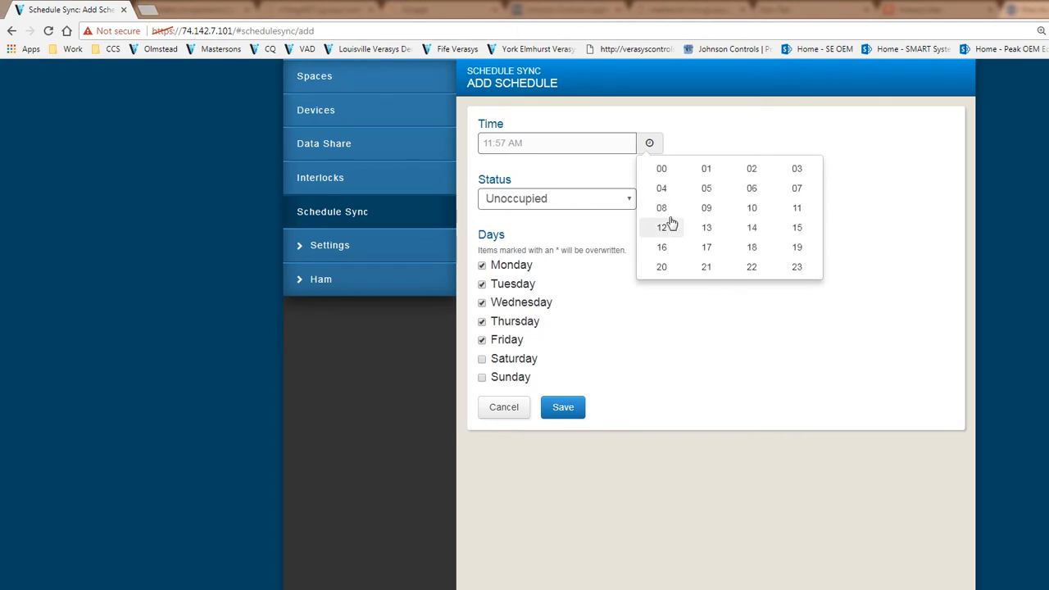
left_click(661, 227)
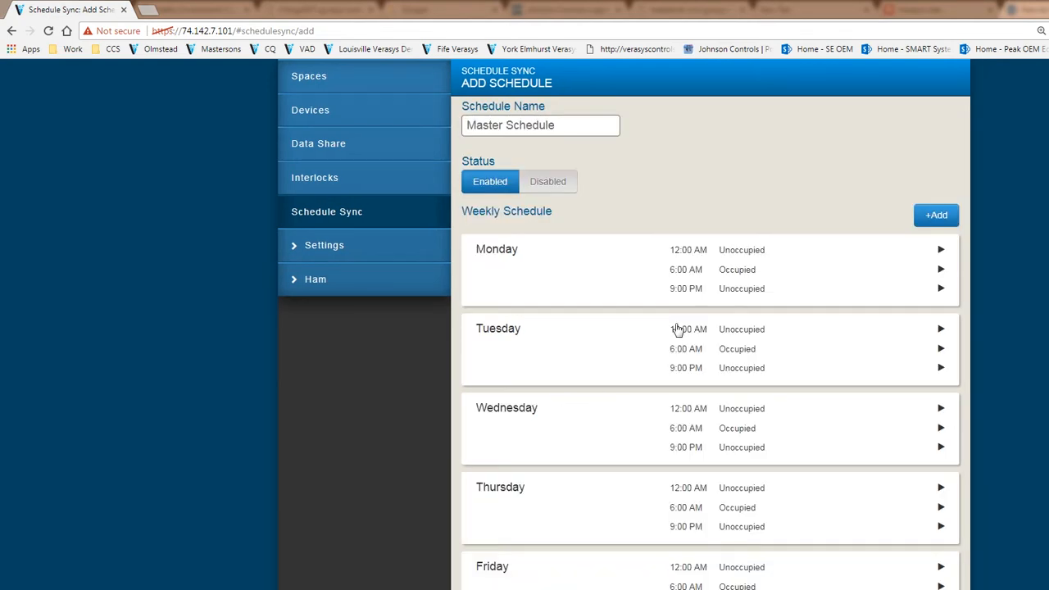
mouse_move(623, 390)
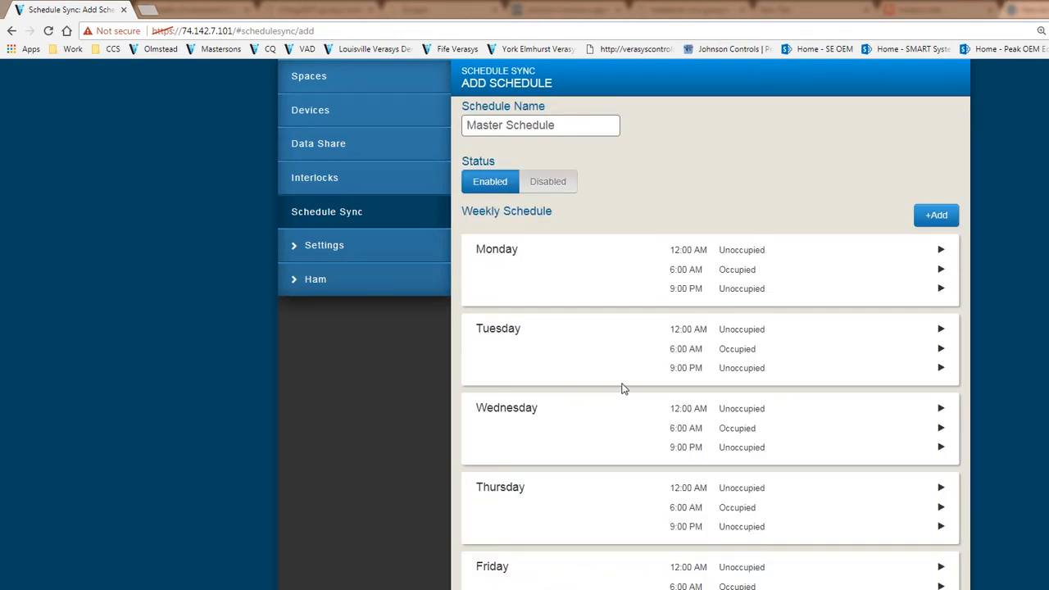
mouse_move(708, 279)
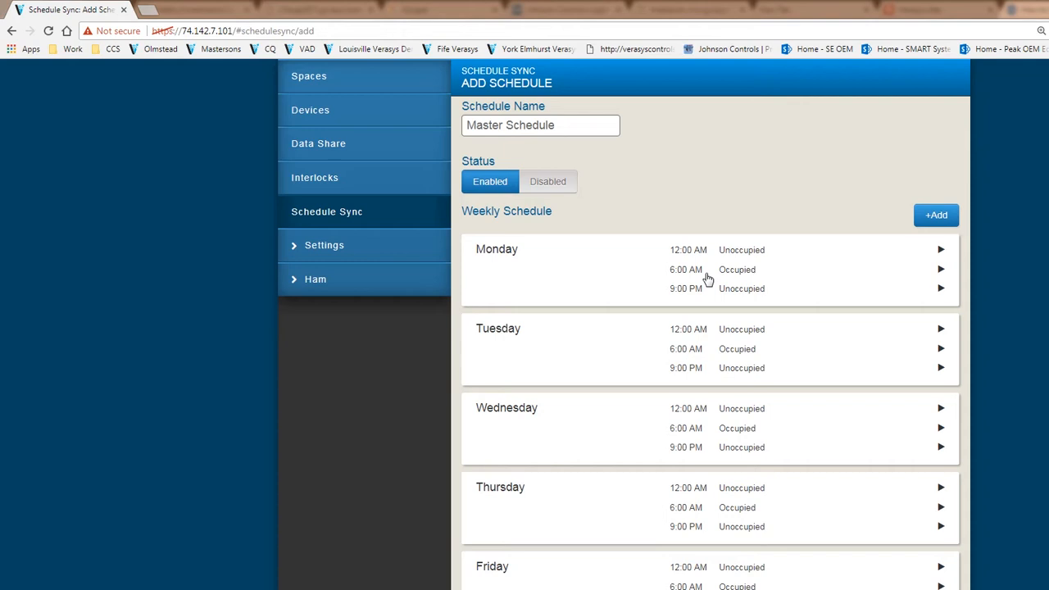
mouse_move(736, 270)
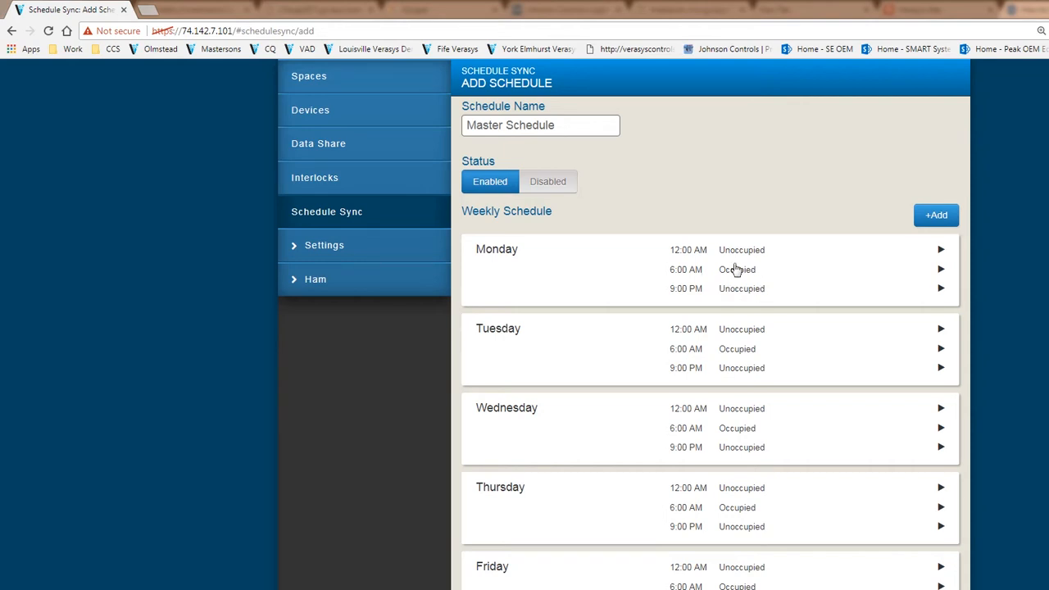
mouse_move(752, 296)
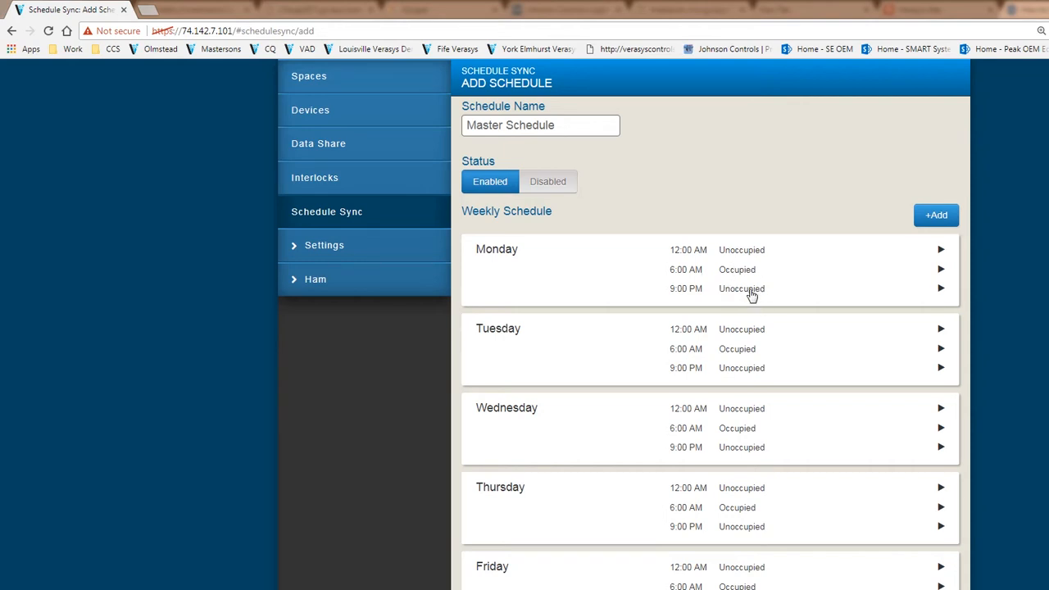
mouse_move(751, 261)
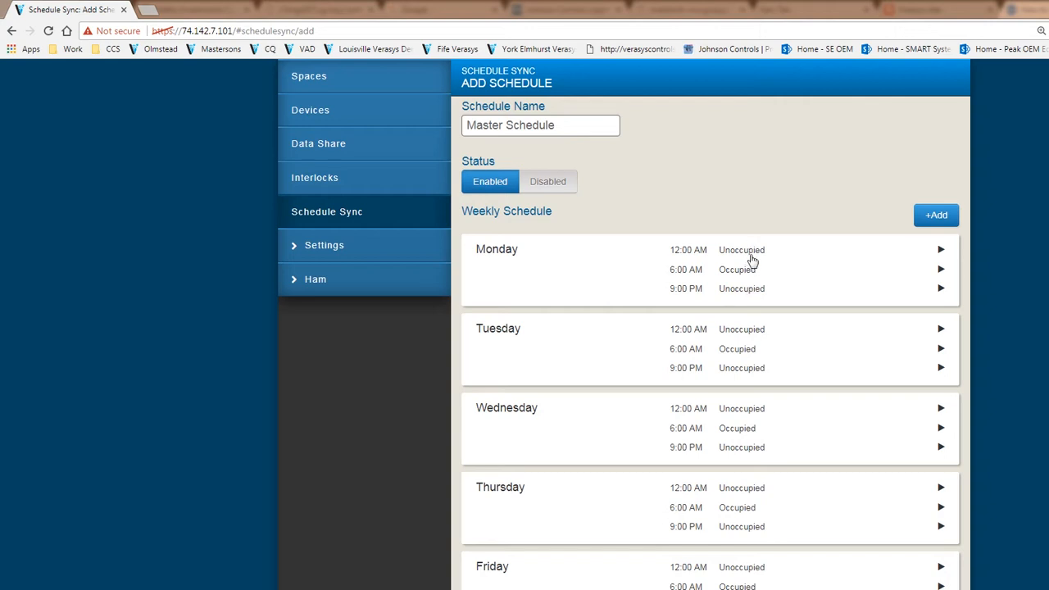
mouse_move(746, 304)
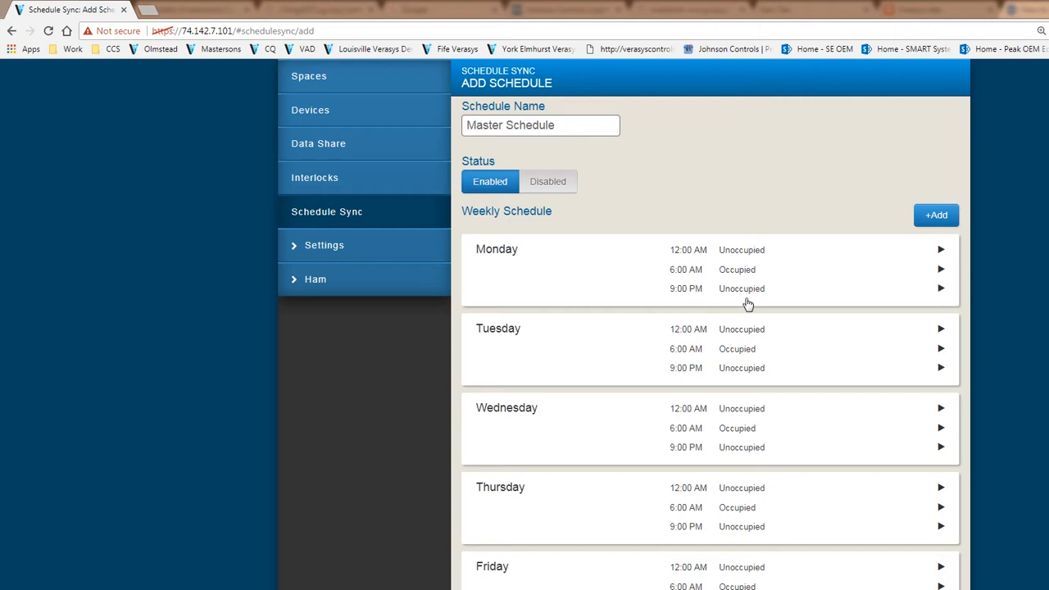
mouse_move(699, 258)
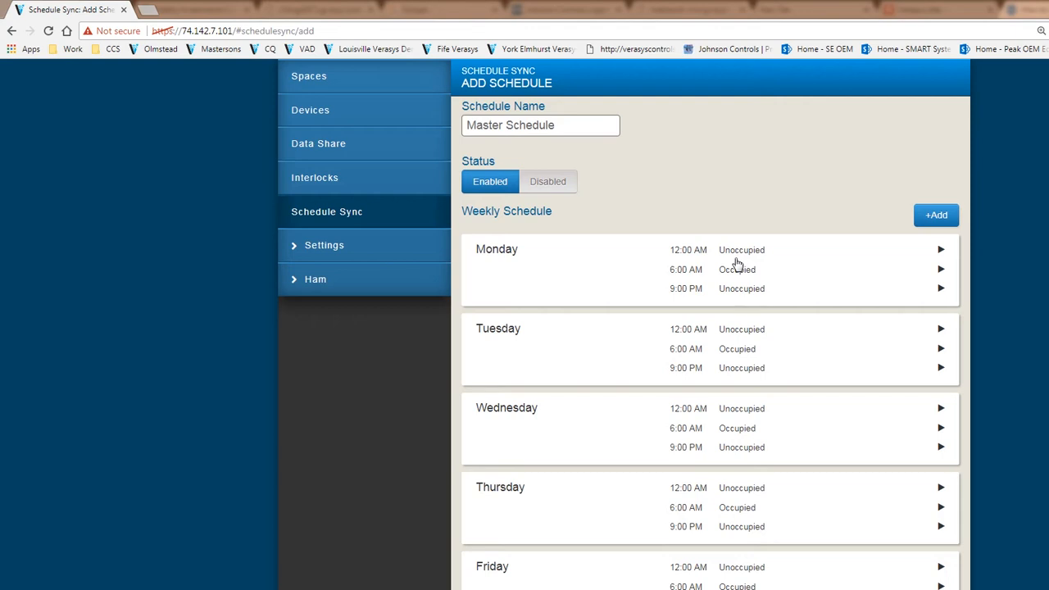
mouse_move(733, 271)
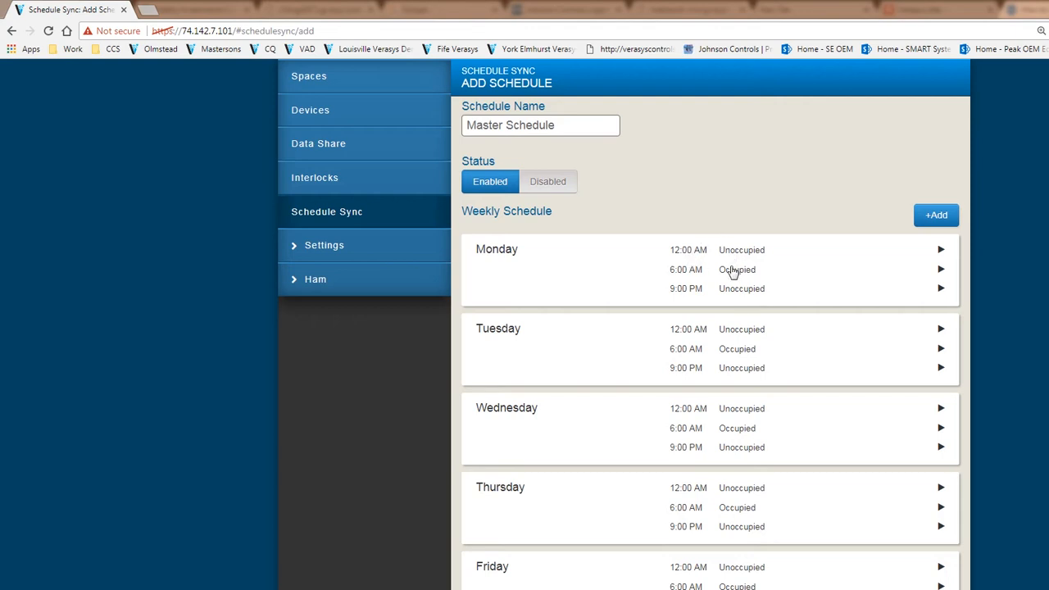
mouse_move(737, 261)
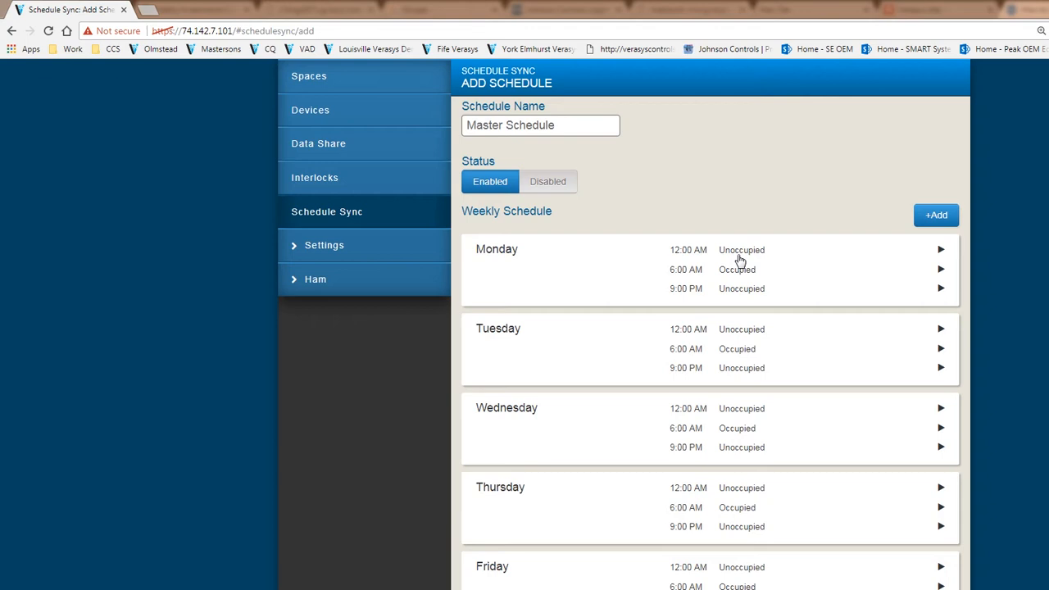
mouse_move(695, 270)
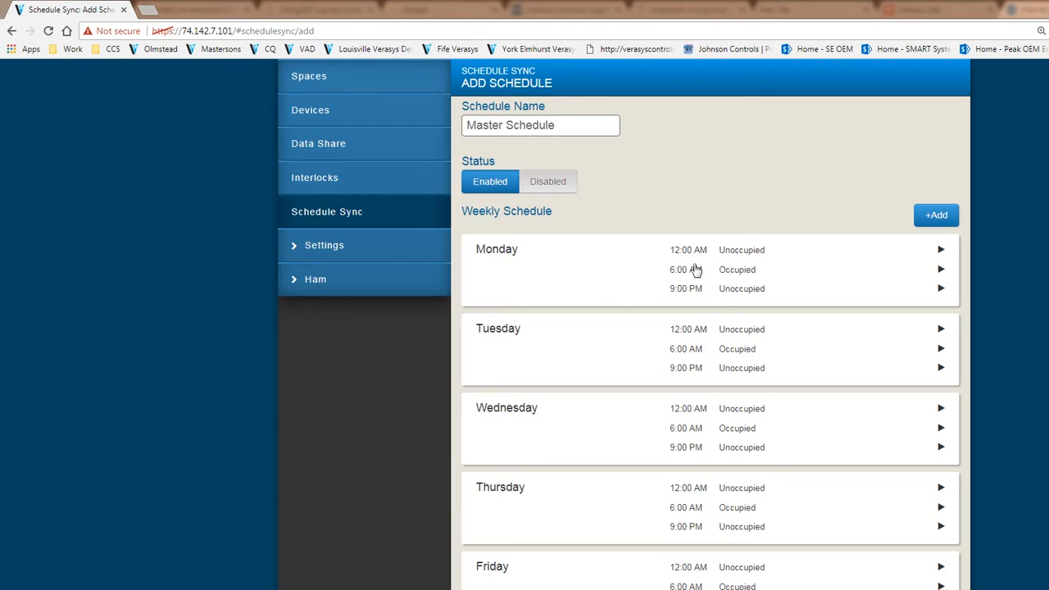
mouse_move(706, 354)
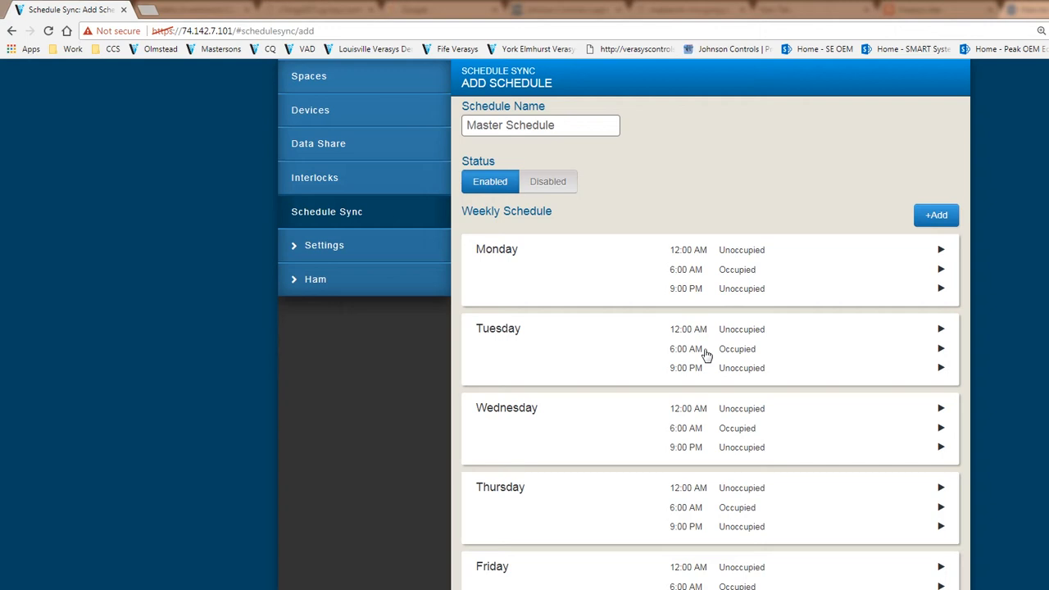
mouse_move(559, 461)
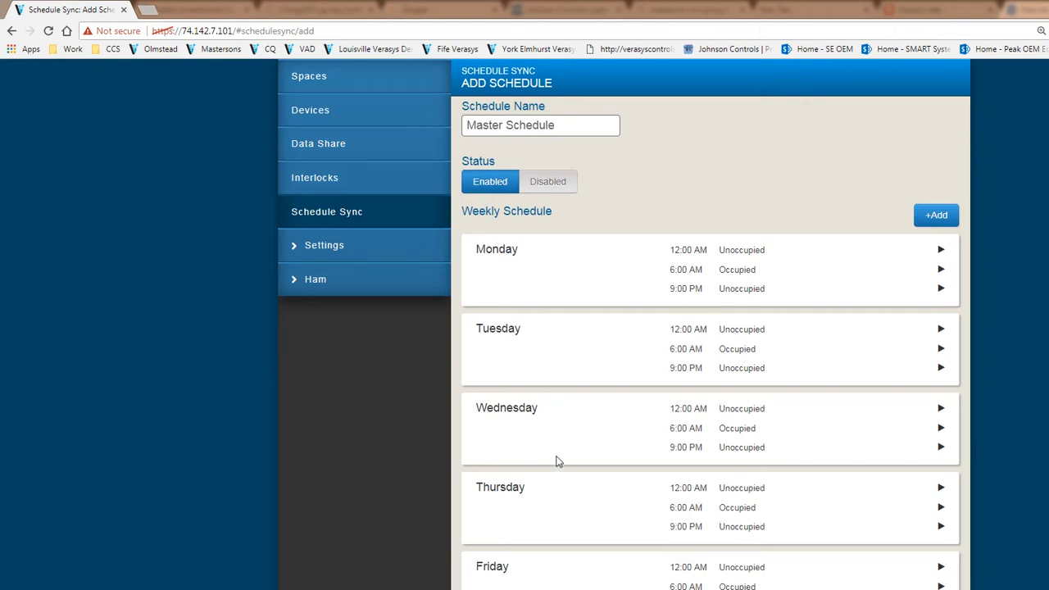
mouse_move(570, 293)
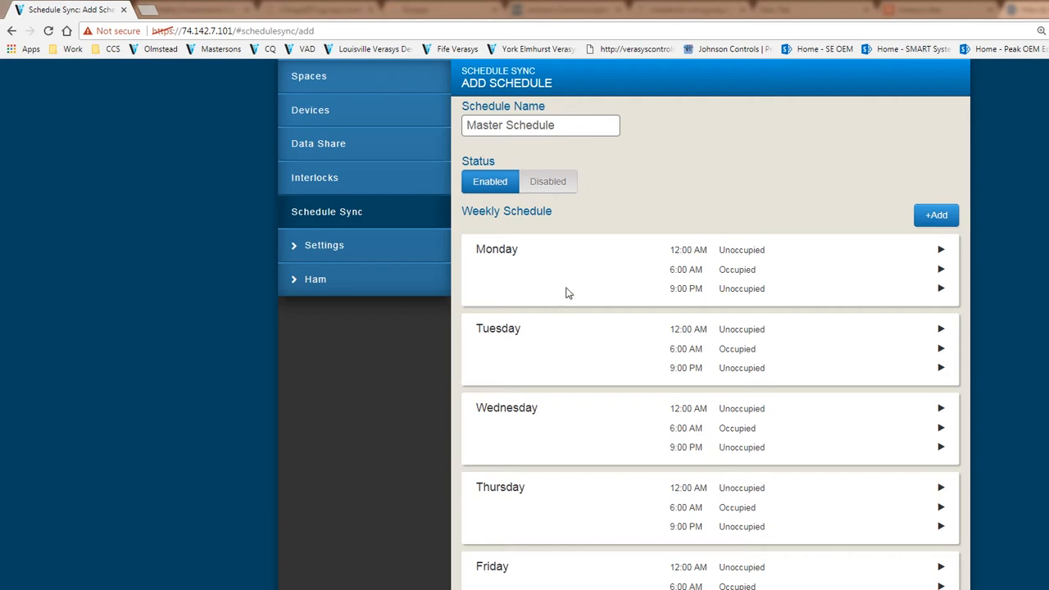
Scroll down to review the Monday–Friday events under Weekly Schedule
scroll("down", 3)
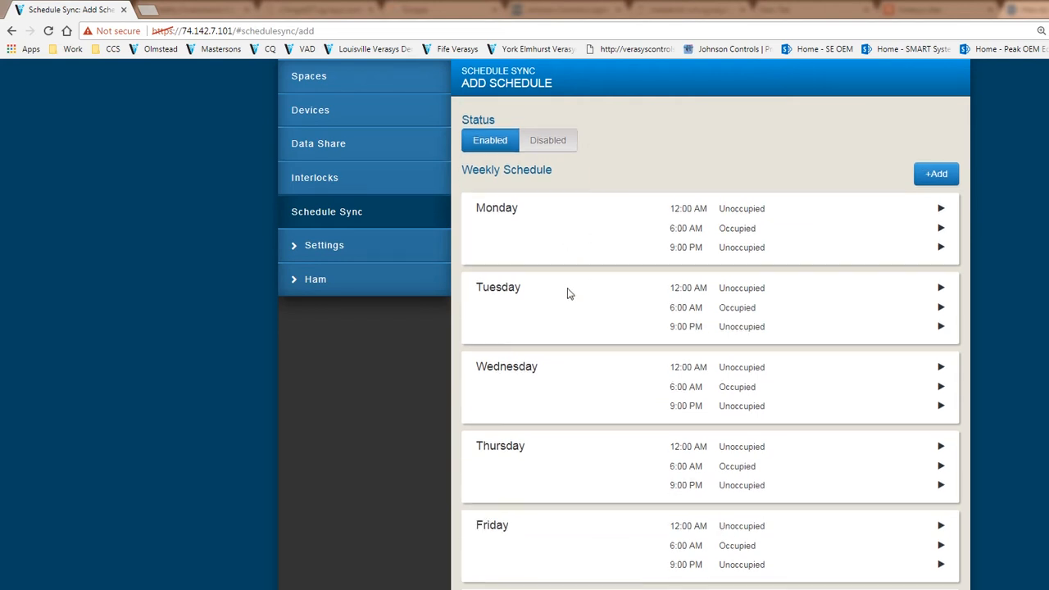
mouse_move(598, 401)
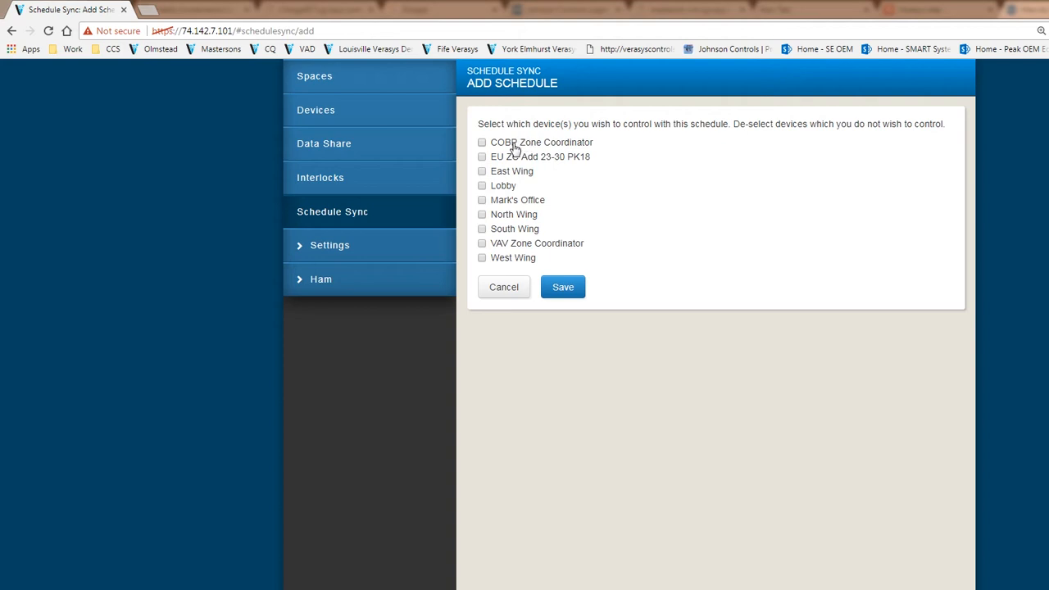
mouse_move(574, 245)
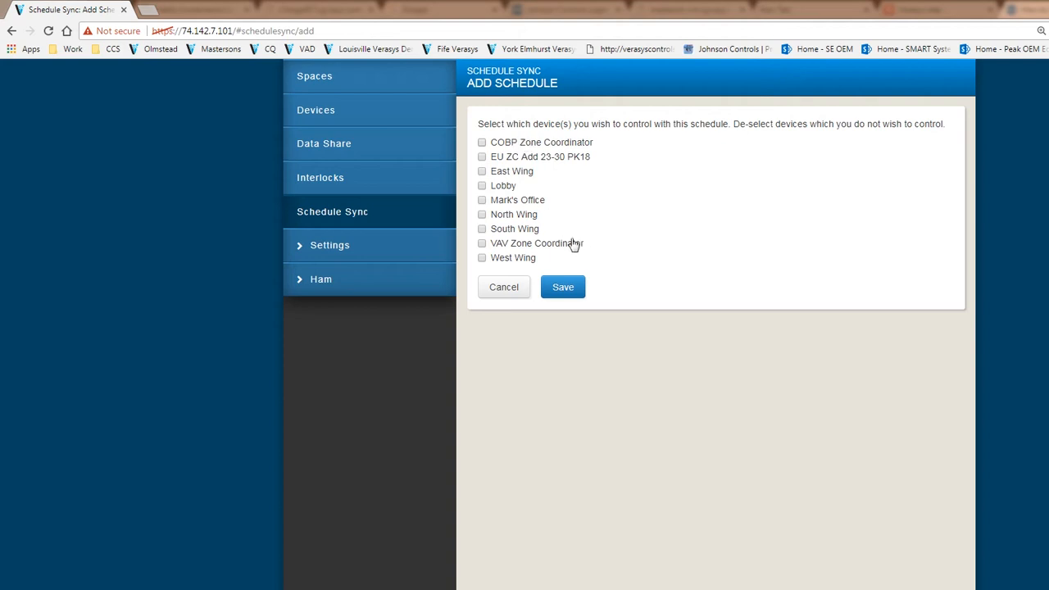
mouse_move(538, 255)
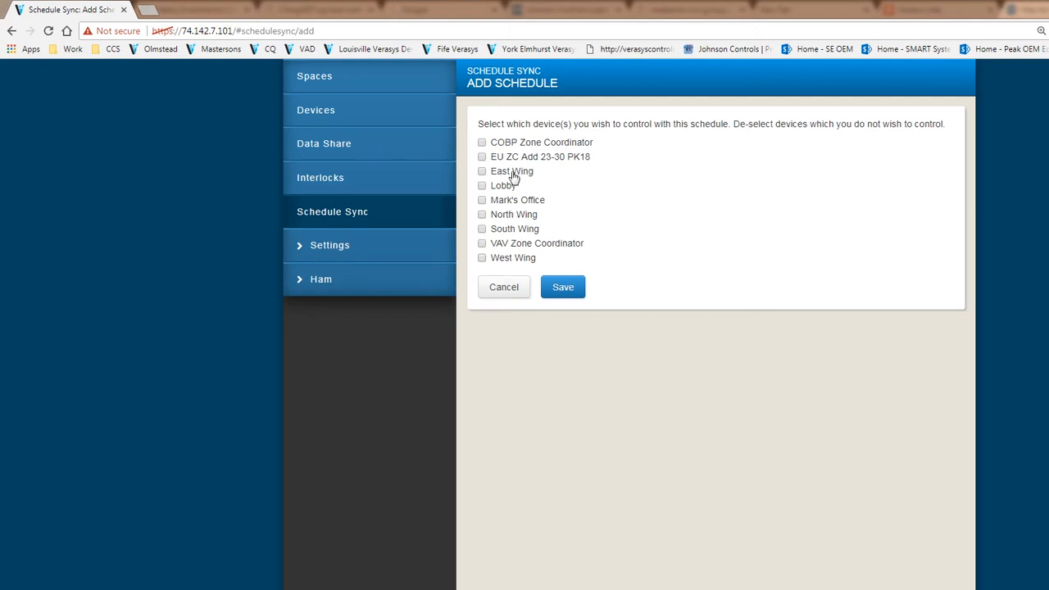
mouse_move(507, 226)
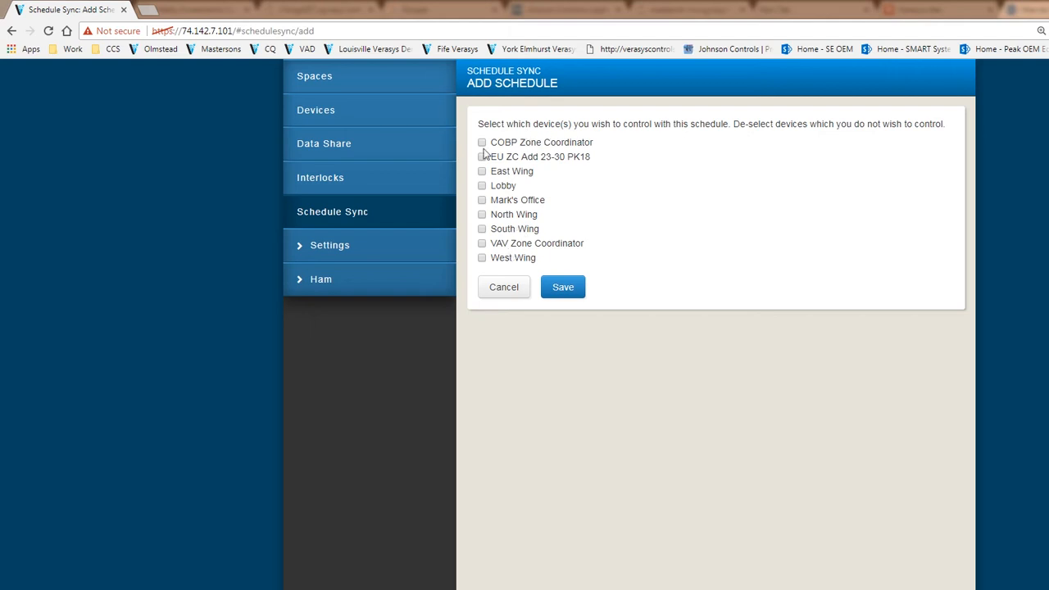
Select every device except EU ZC Add 23-30 PK18 and save the selection
left_click(483, 186)
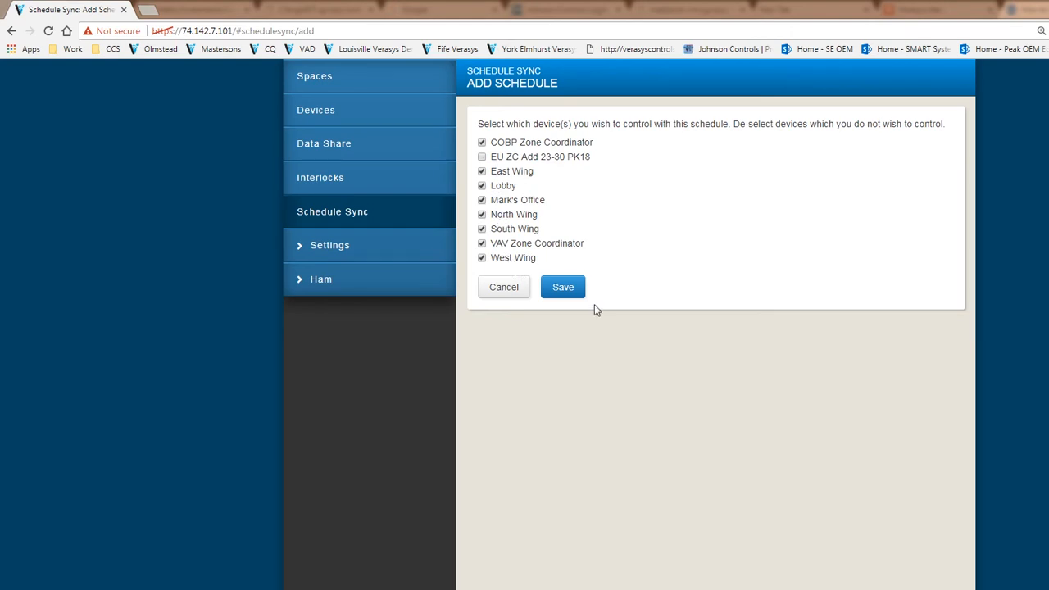
left_click(562, 287)
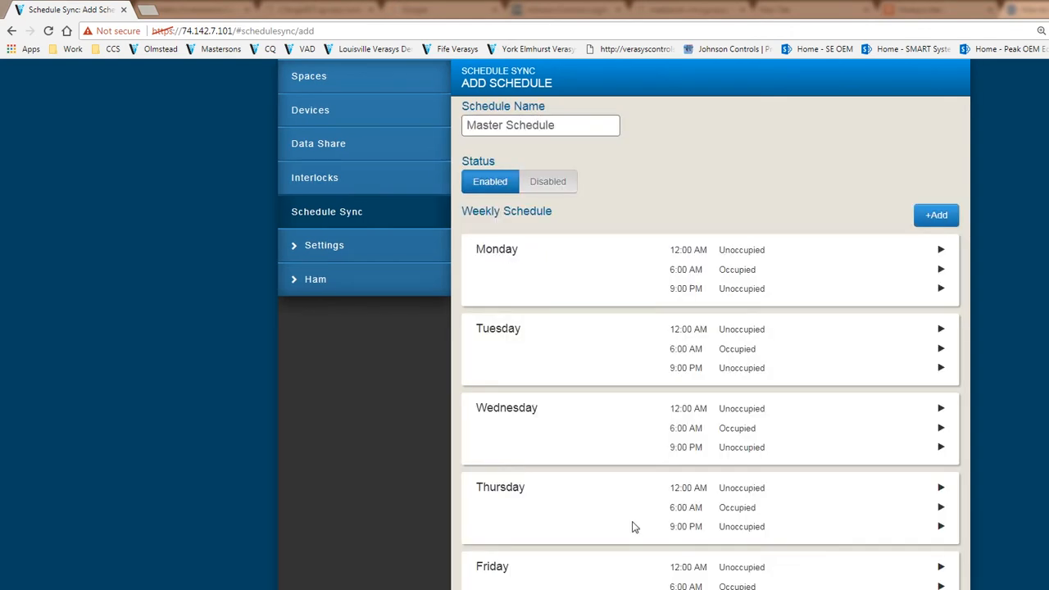
Scroll to the bottom of the Add Schedule form to reach the Save button
scroll("down", 3)
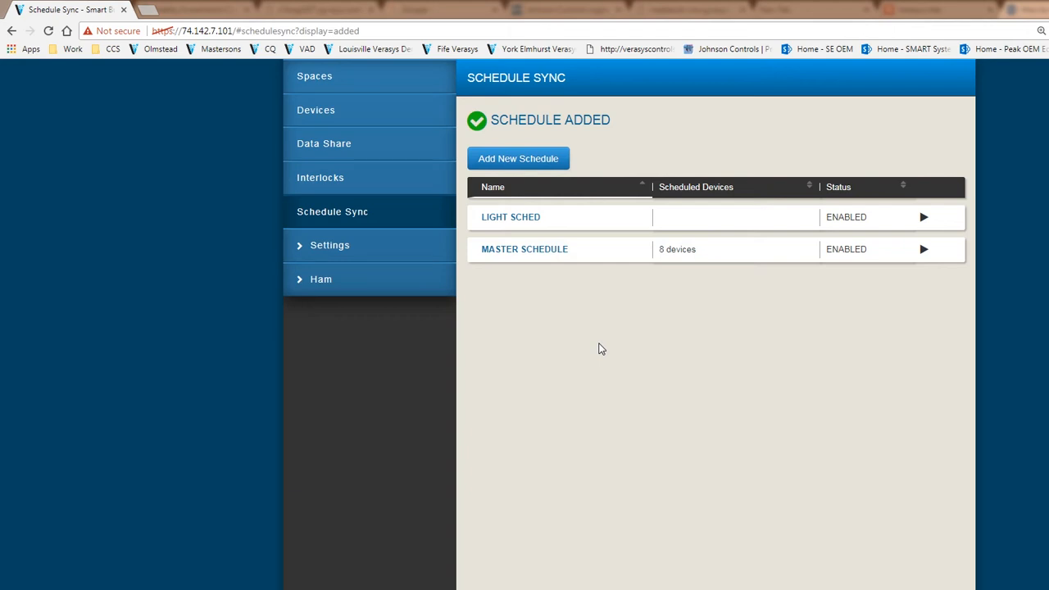
mouse_move(599, 332)
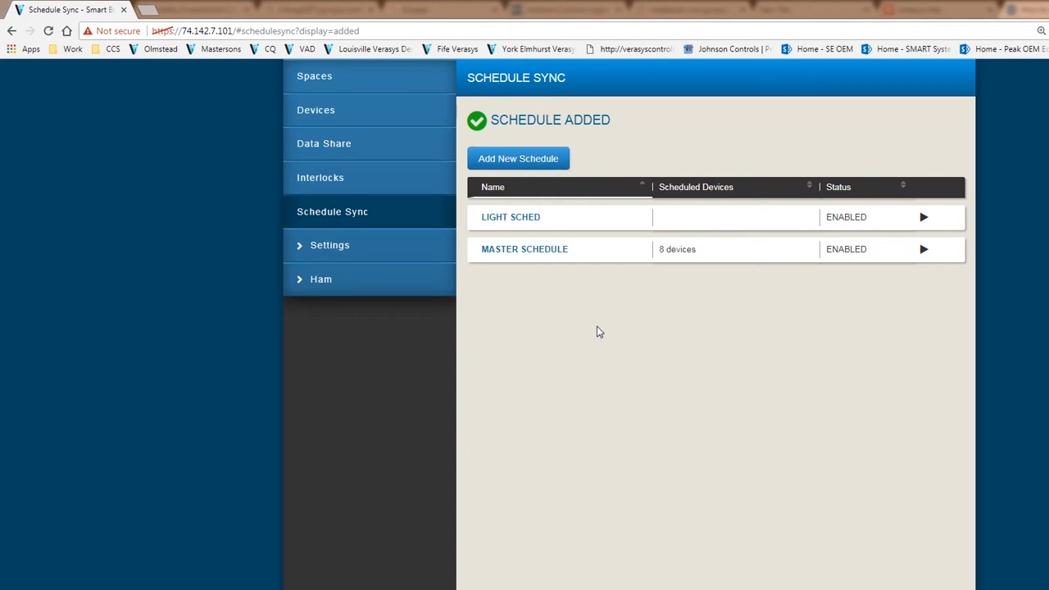
Check North Wing's occupancy schedule for the synced weekday times, then reopen Master Schedule
left_click(316, 110)
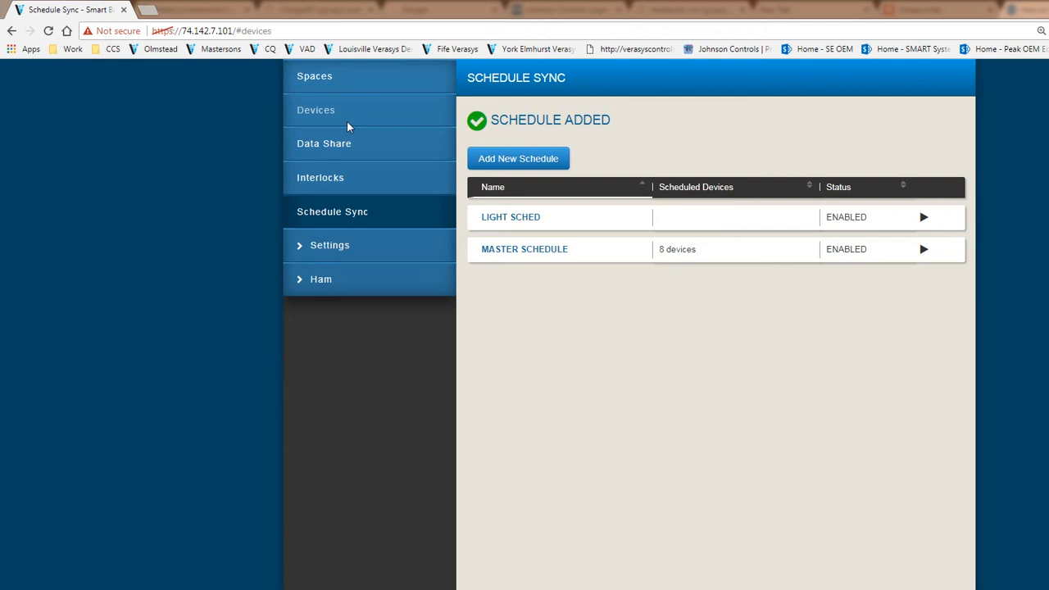
left_click(315, 109)
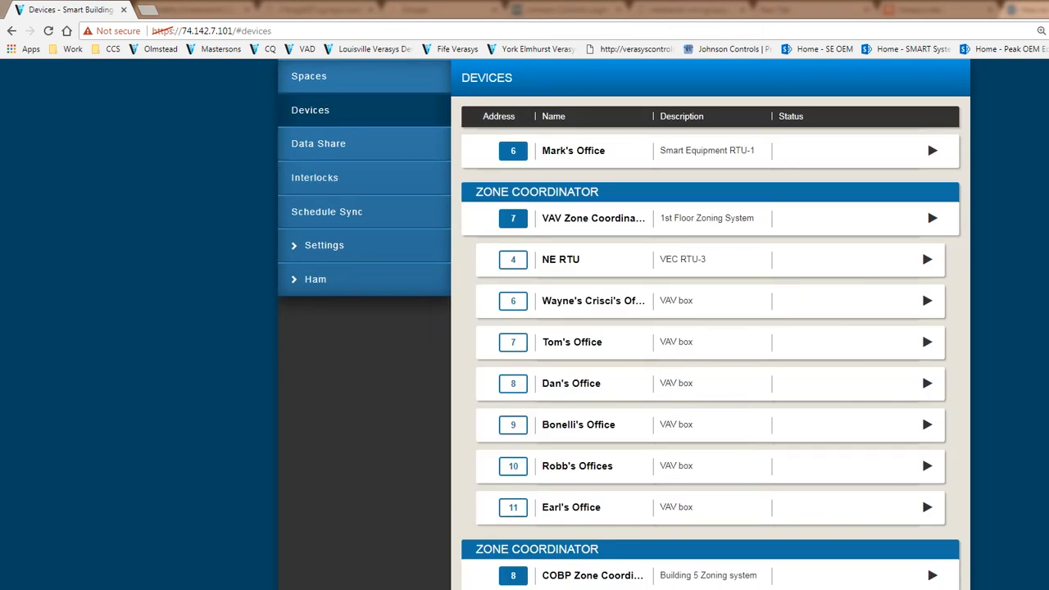
scroll("down", 3)
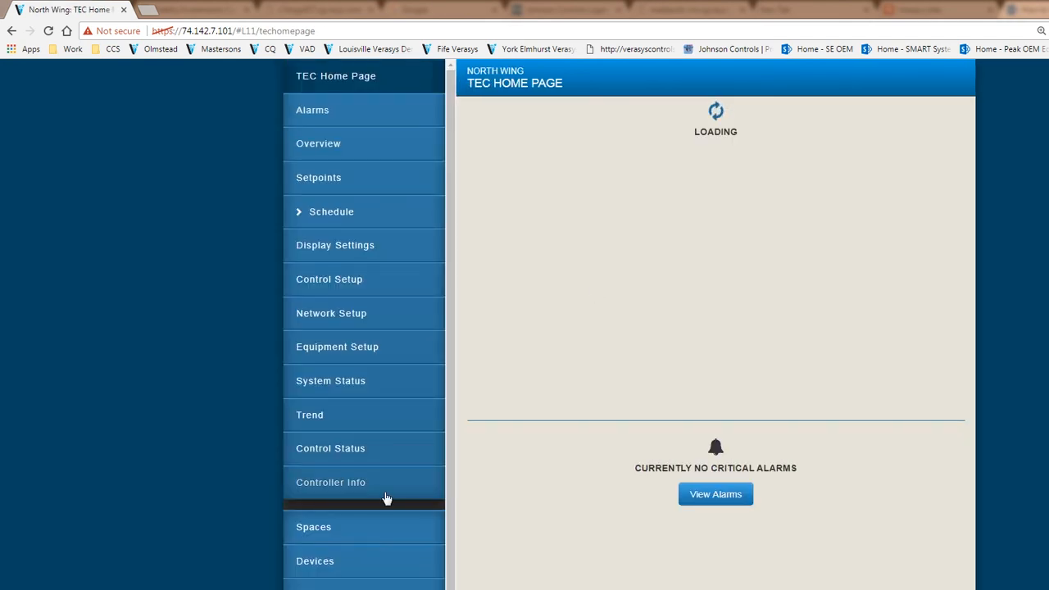
mouse_move(410, 317)
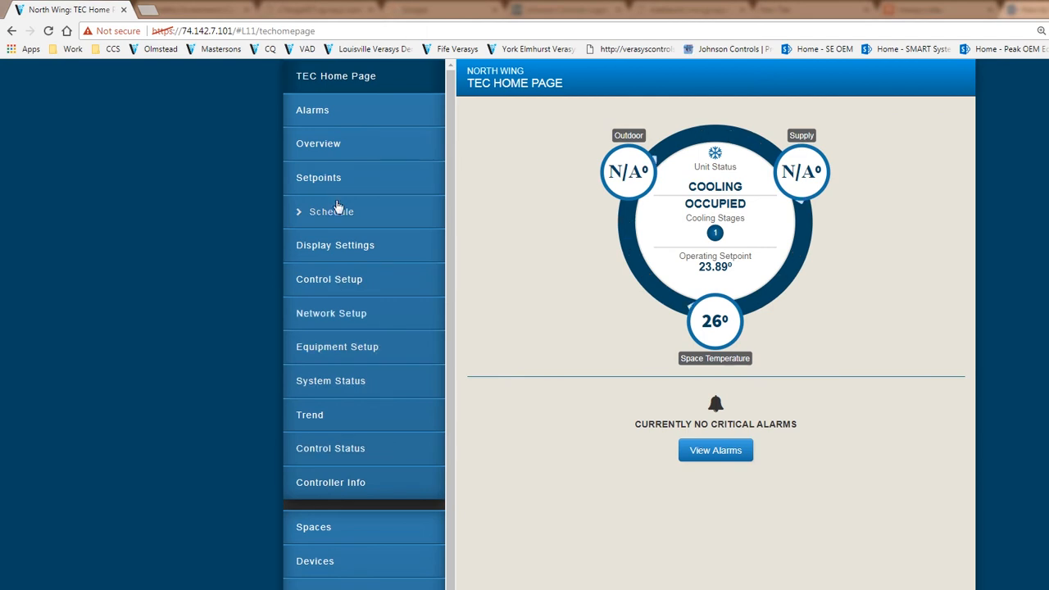
left_click(331, 212)
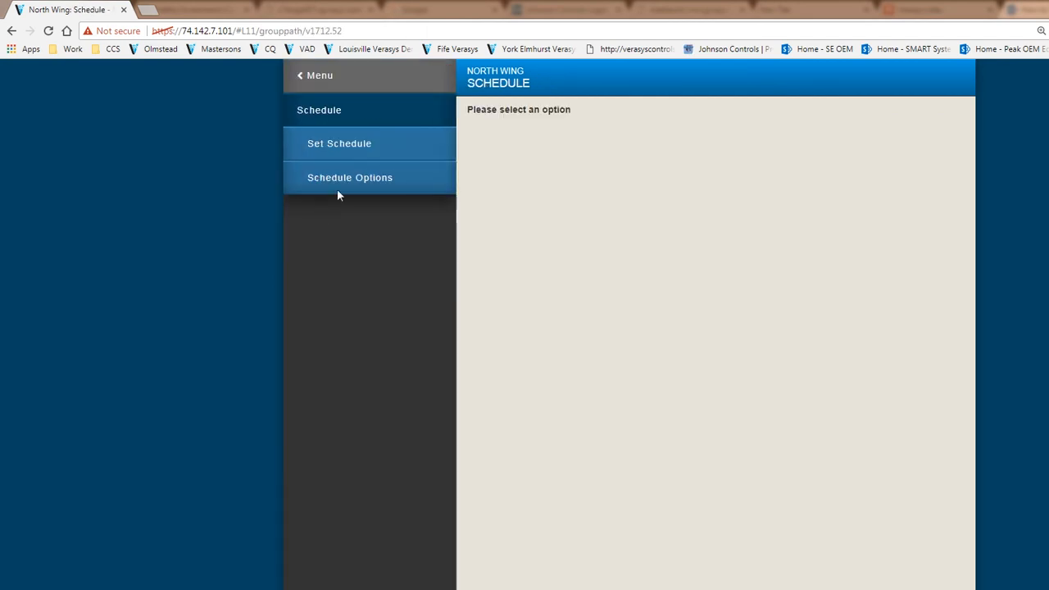
left_click(340, 143)
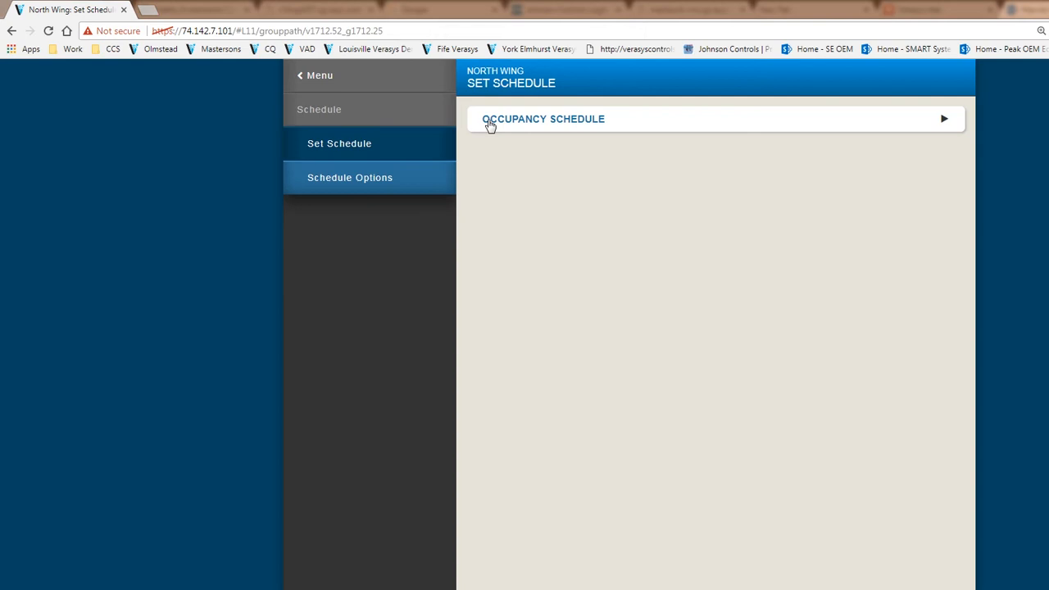
left_click(544, 119)
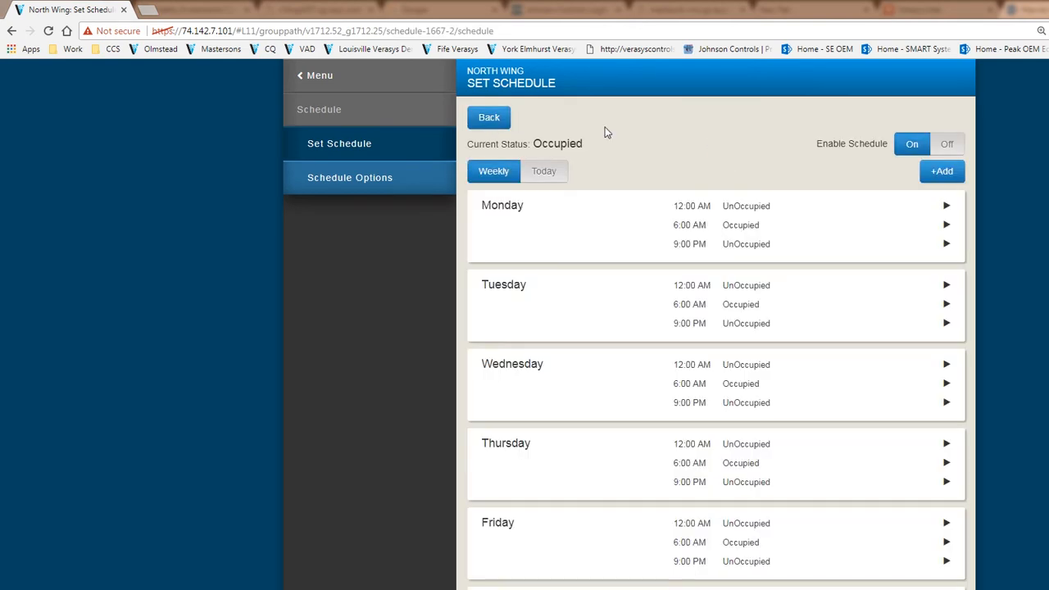
mouse_move(770, 562)
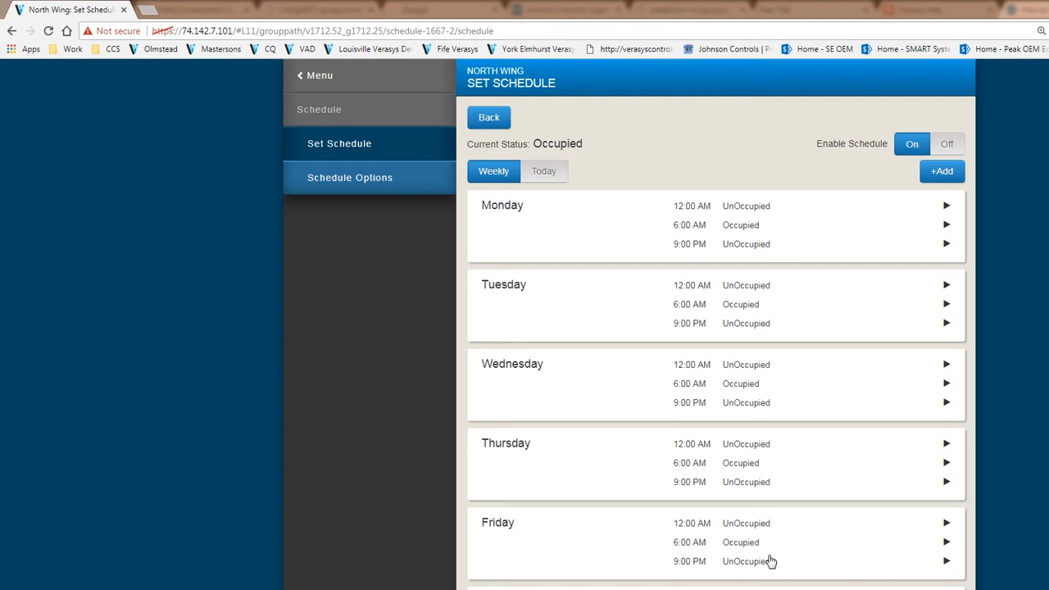
left_click(316, 76)
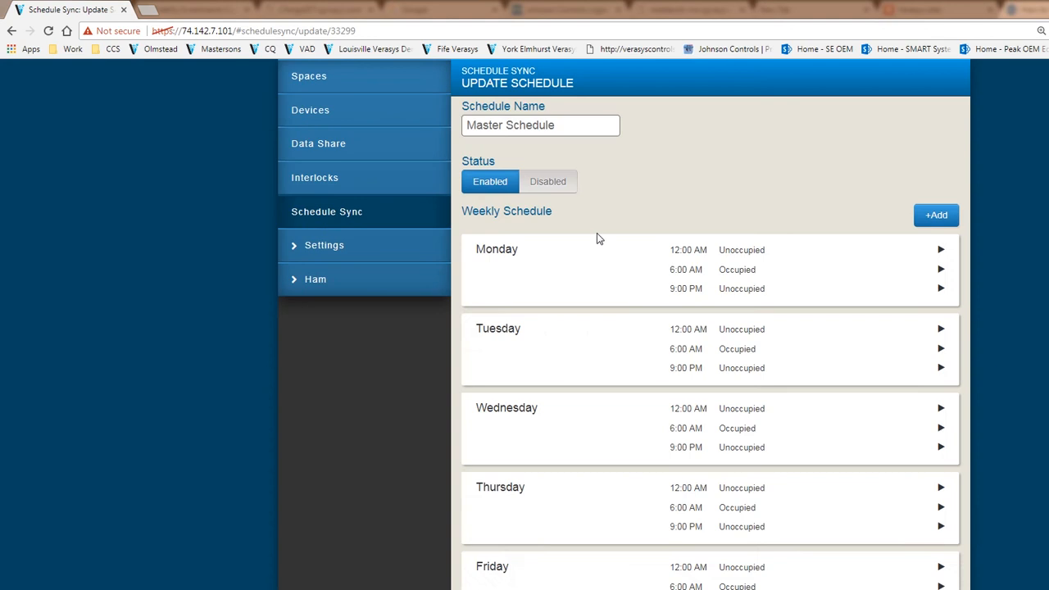
scroll("down", 3)
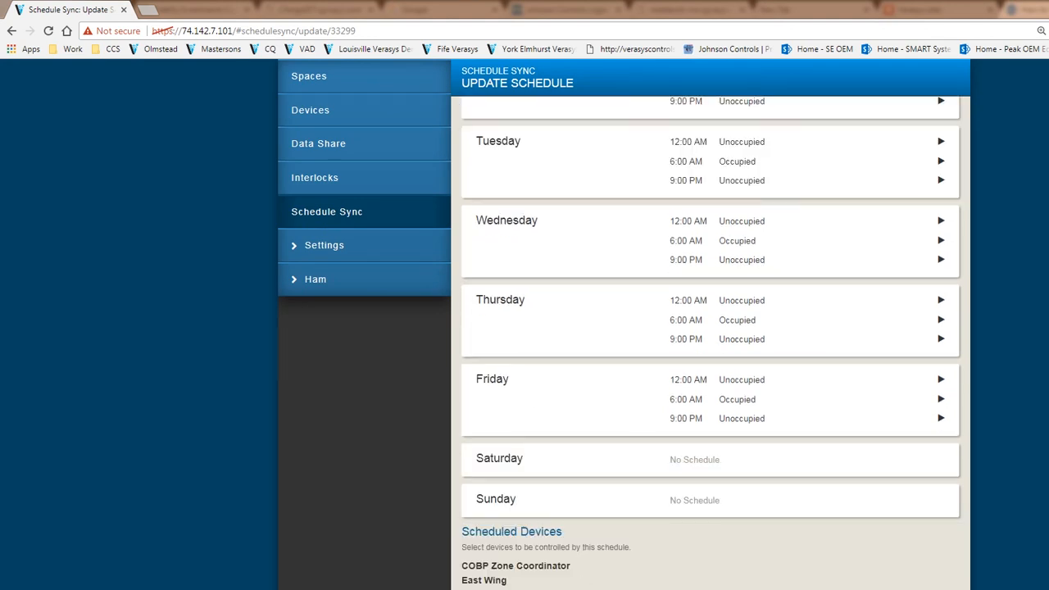
scroll("down", 3)
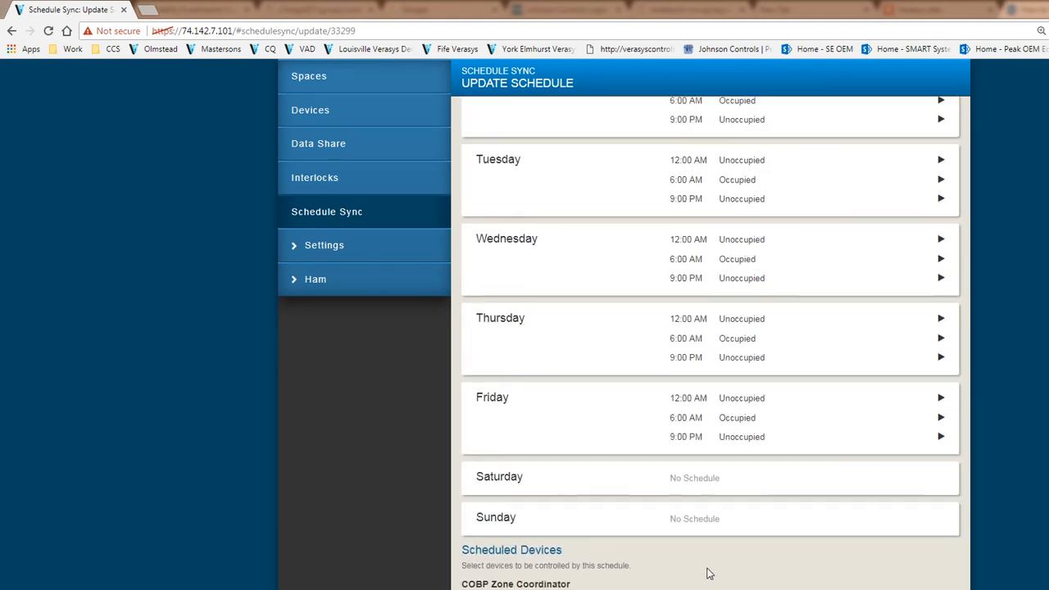
scroll("up", 3)
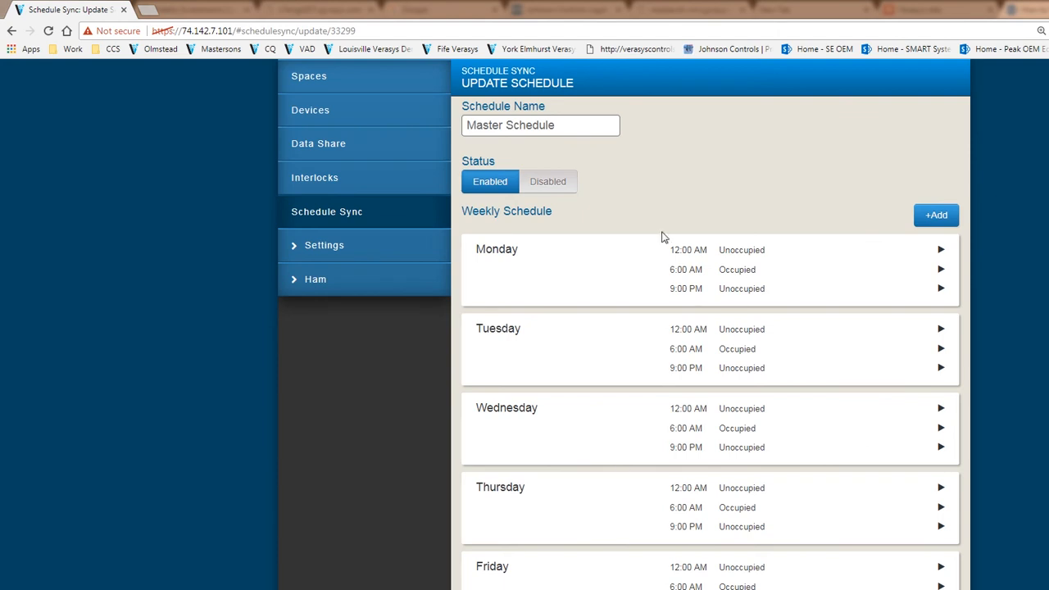
mouse_move(572, 396)
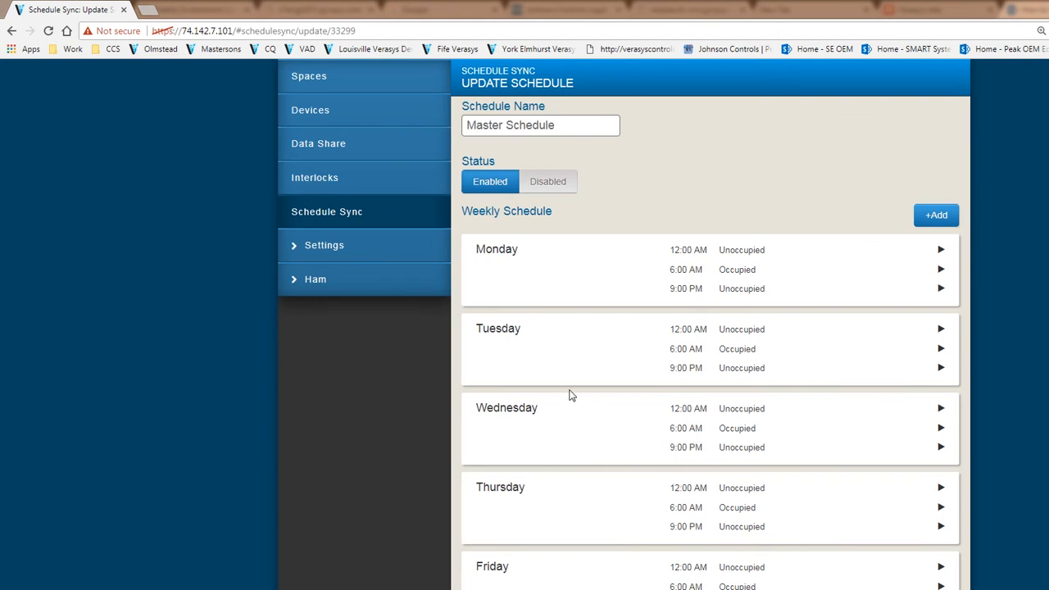
scroll("down", 3)
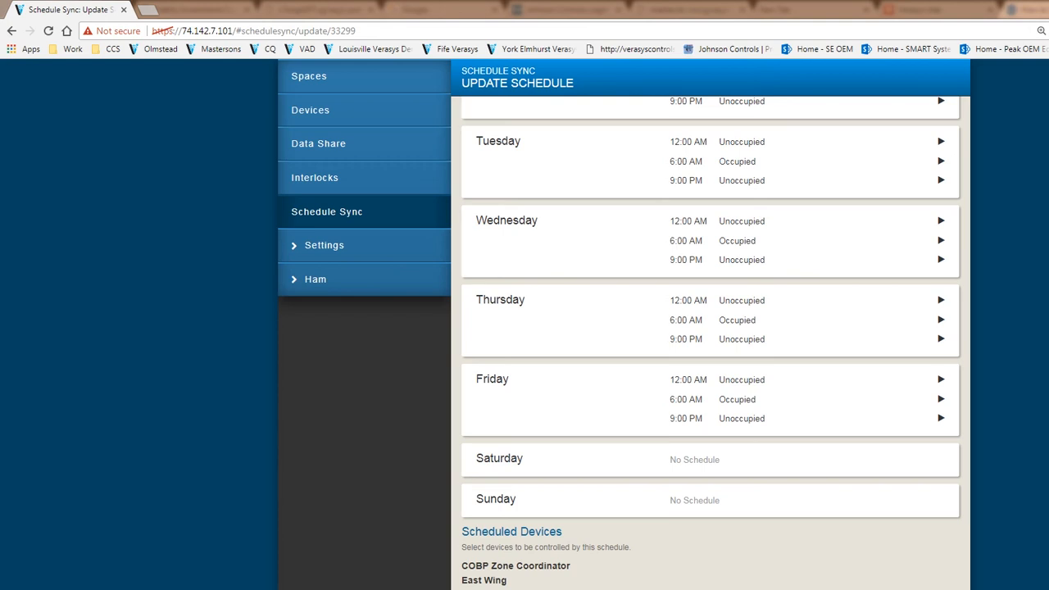
mouse_move(470, 576)
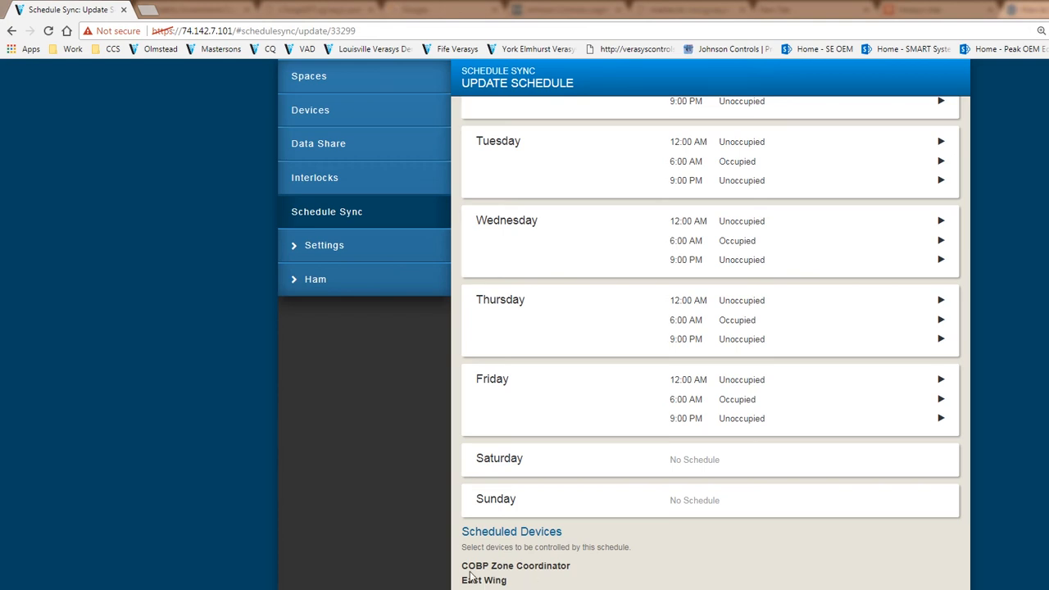
mouse_move(753, 416)
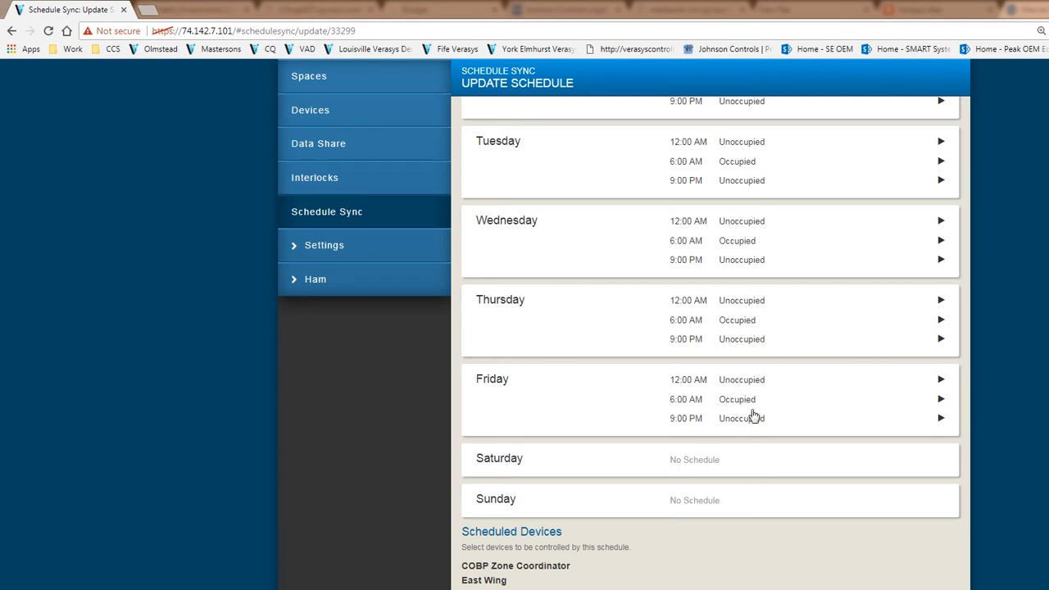
mouse_move(738, 579)
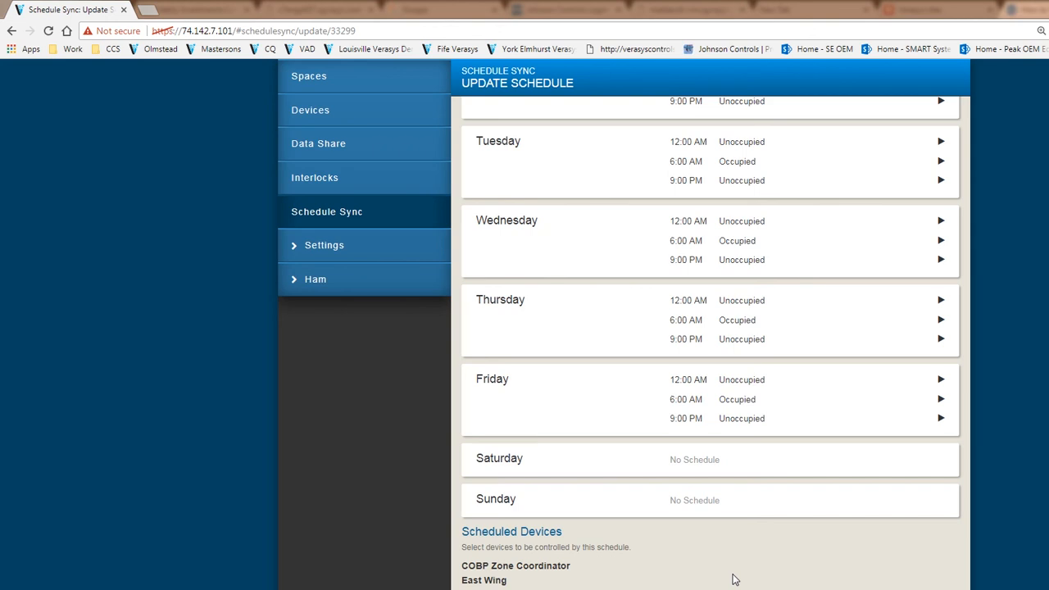
mouse_move(998, 494)
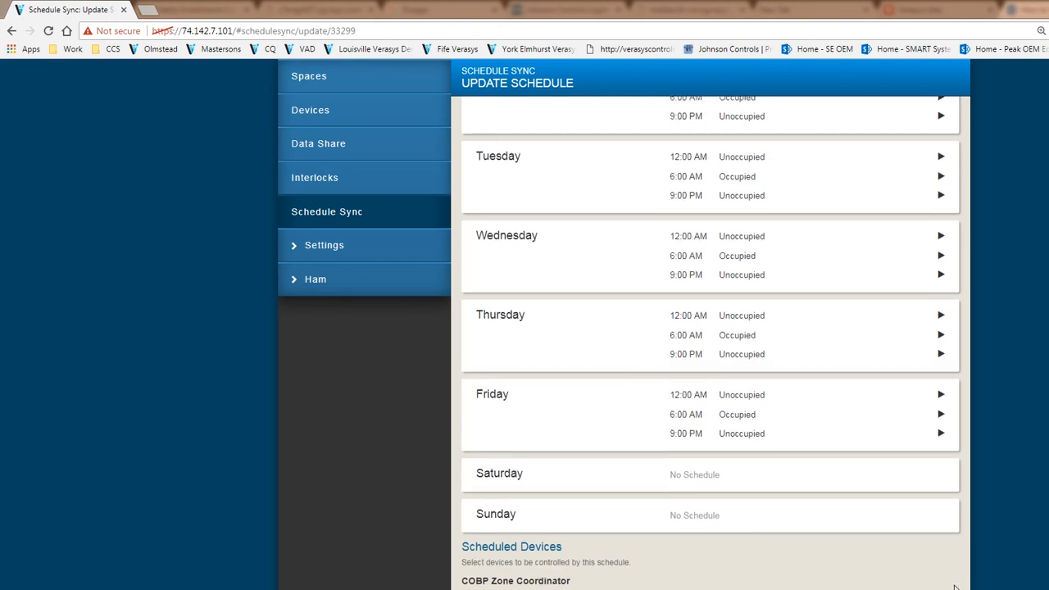
scroll("up", 3)
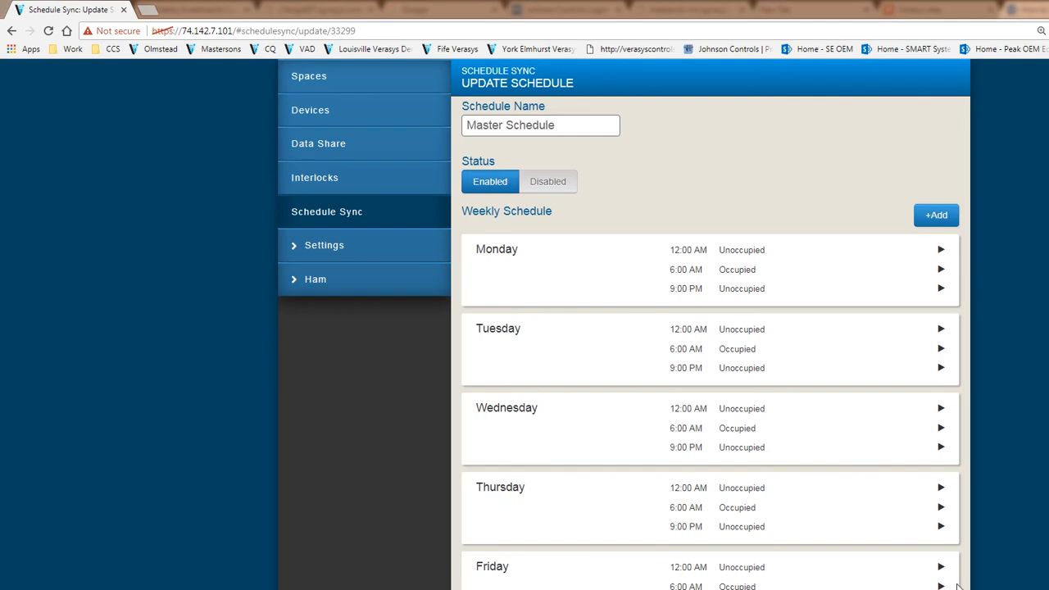